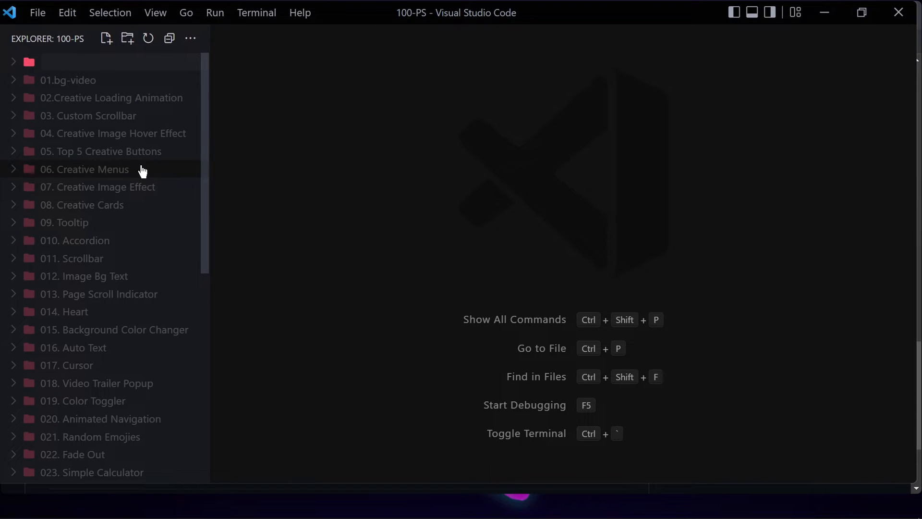
Step: Create the '045. Digital Clock' folder holding empty index.html and style.css files
{"action": "type", "text": "0"}
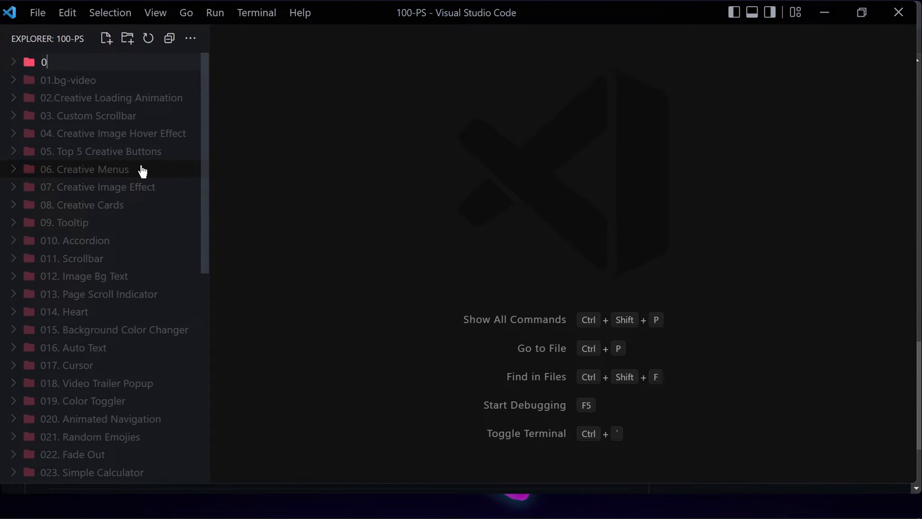
{"action": "type", "text": "45."}
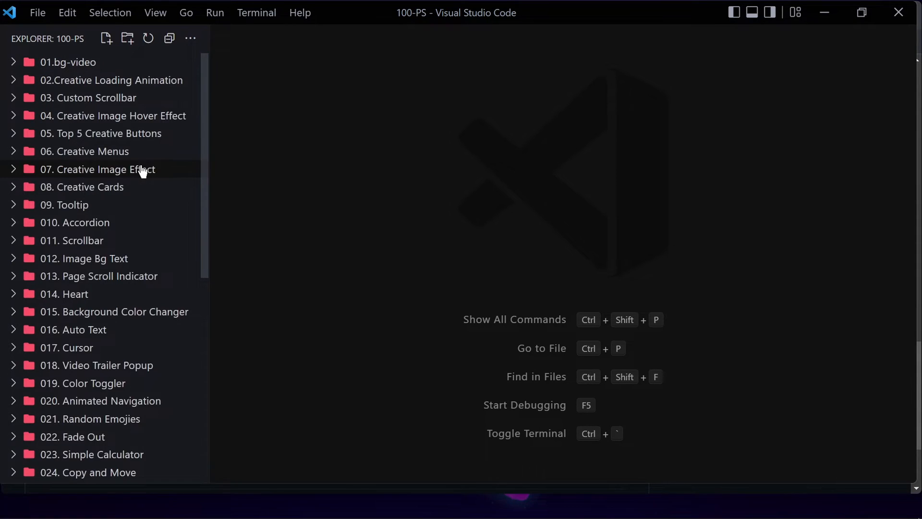
{"action": "right_click", "coordinate": [88, 170]}
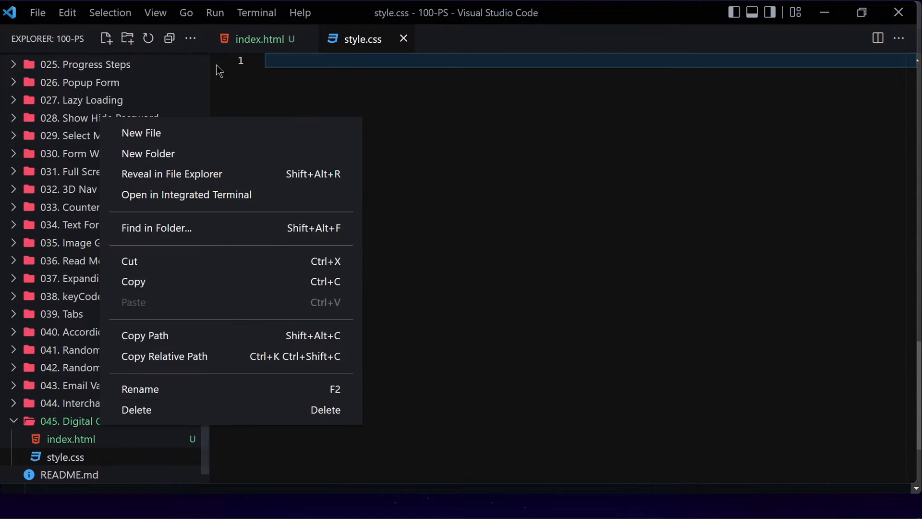
Step: Create app.js and give index.html HTML boilerplate linking style.css
{"action": "left_click", "coordinate": [141, 132]}
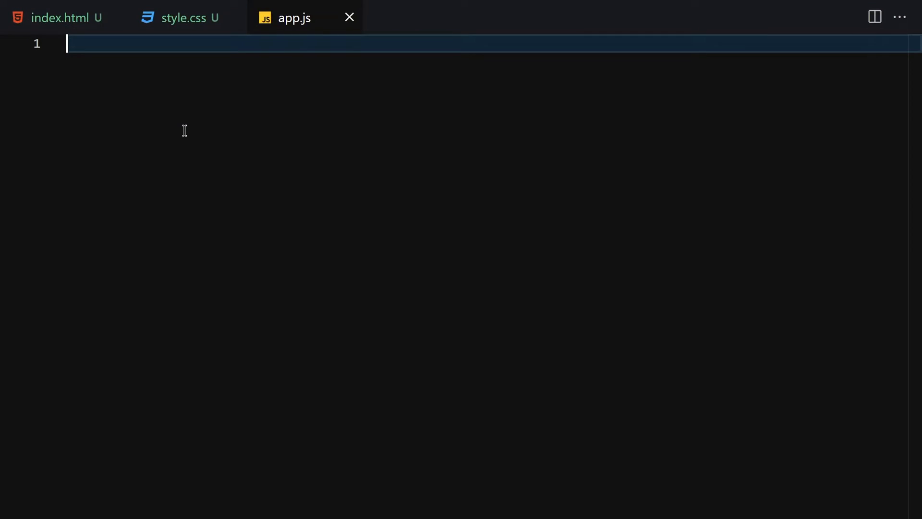
{"action": "left_click", "coordinate": [59, 18]}
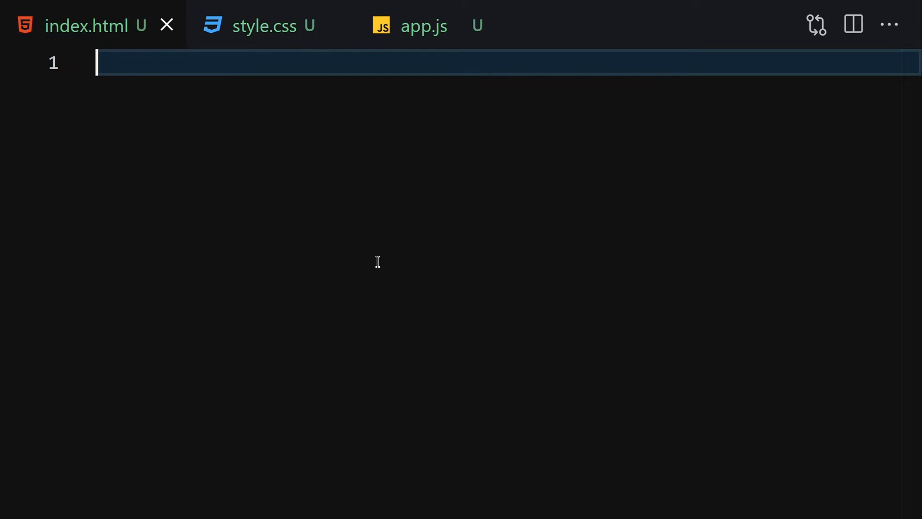
{"action": "type", "text": "dob"}
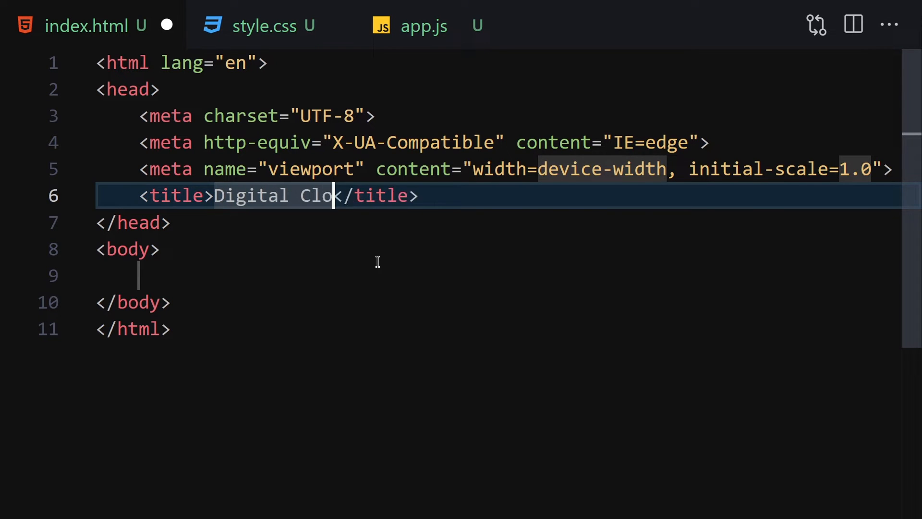
{"action": "type", "text": "<link rel=\"stylesheet\" href=\"\">"}
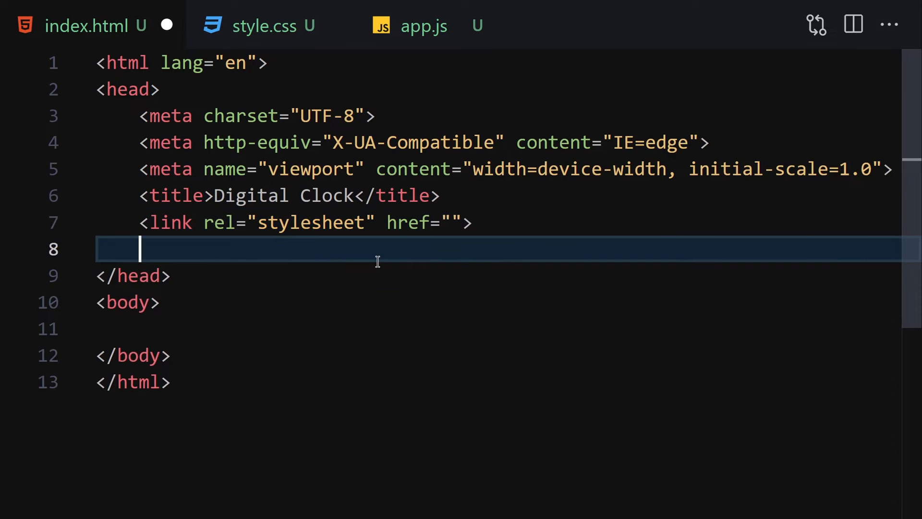
{"action": "type", "text": "style.css"}
{"action": "left_click", "coordinate": [498, 329]}
{"action": "type", "text": "<script src=\"app.js\"></script>"}
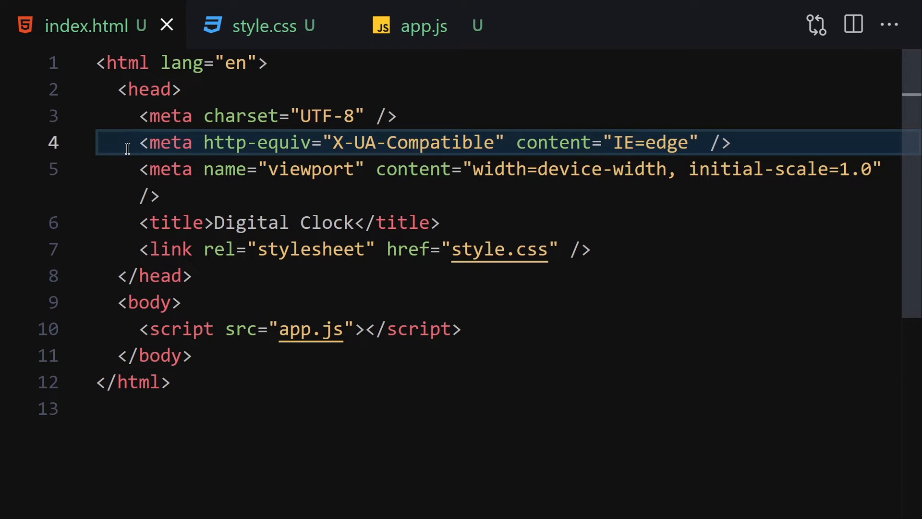
Step: Add an empty div with class 'clock' to the page body
{"action": "left_click", "coordinate": [81, 89]}
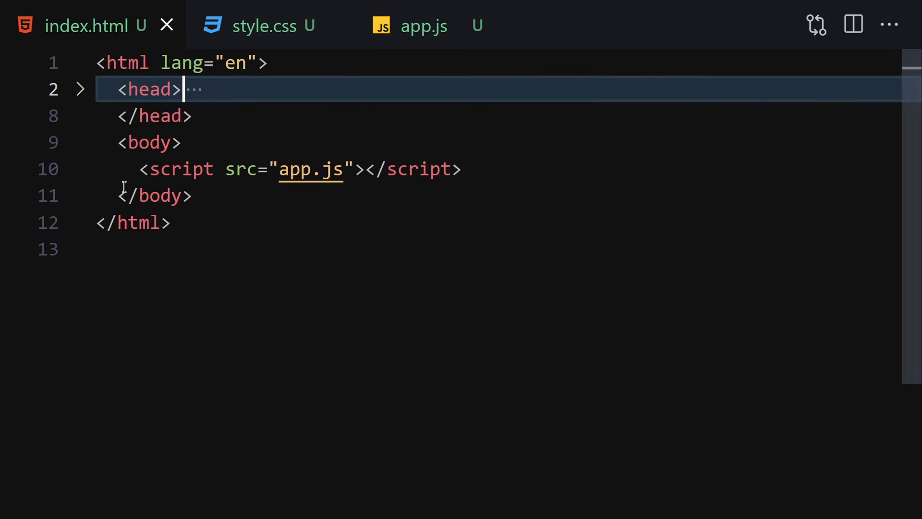
{"action": "mouse_move", "coordinate": [429, 403]}
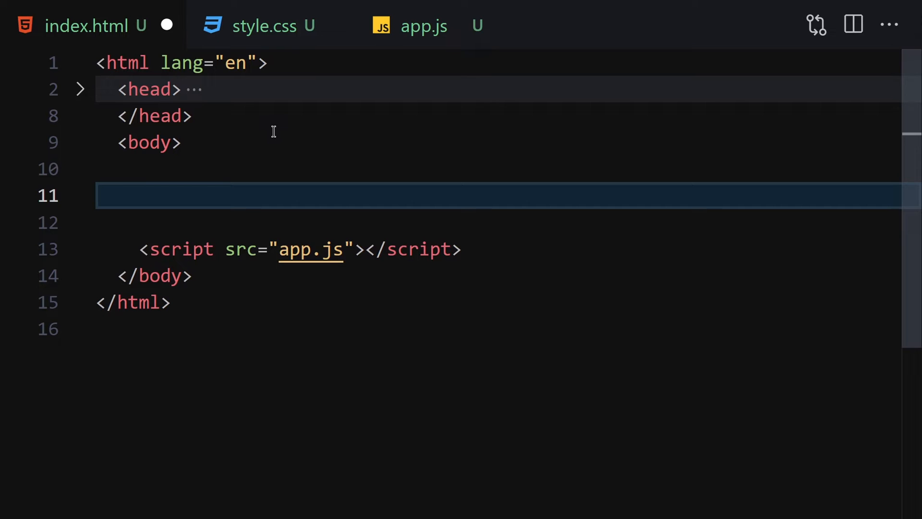
{"action": "type", "text": ".clo"}
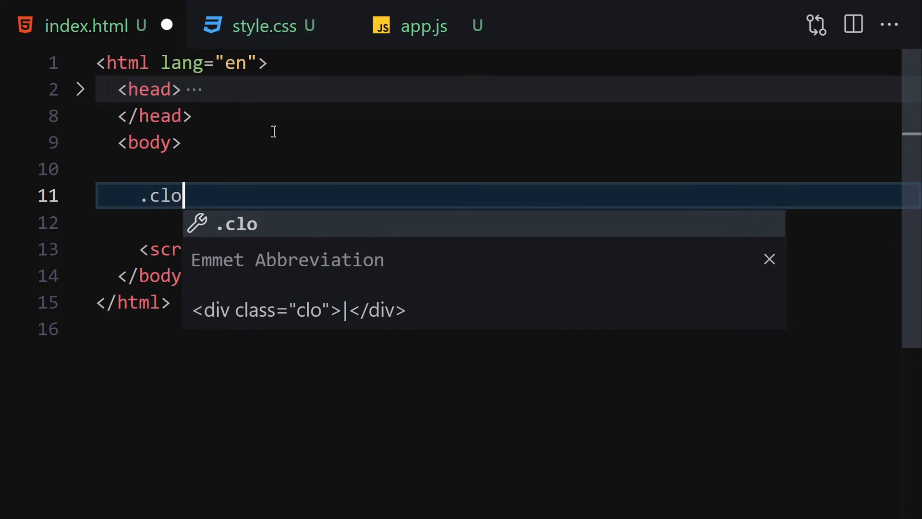
{"action": "key", "text": "Tab"}
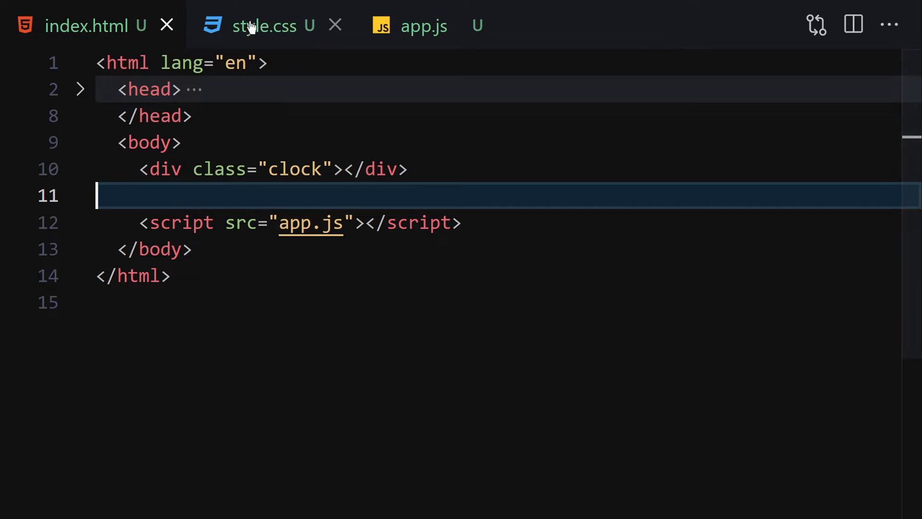
{"action": "left_click", "coordinate": [264, 25]}
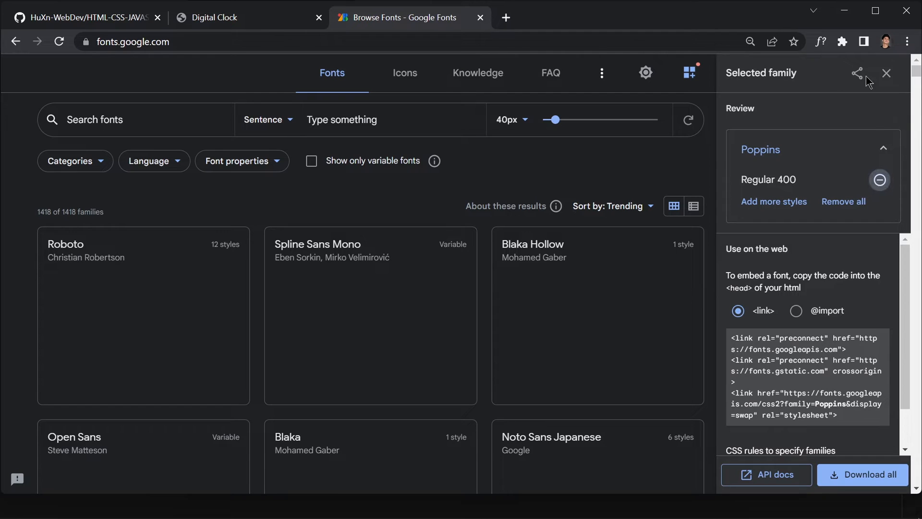
{"action": "left_click", "coordinate": [886, 73]}
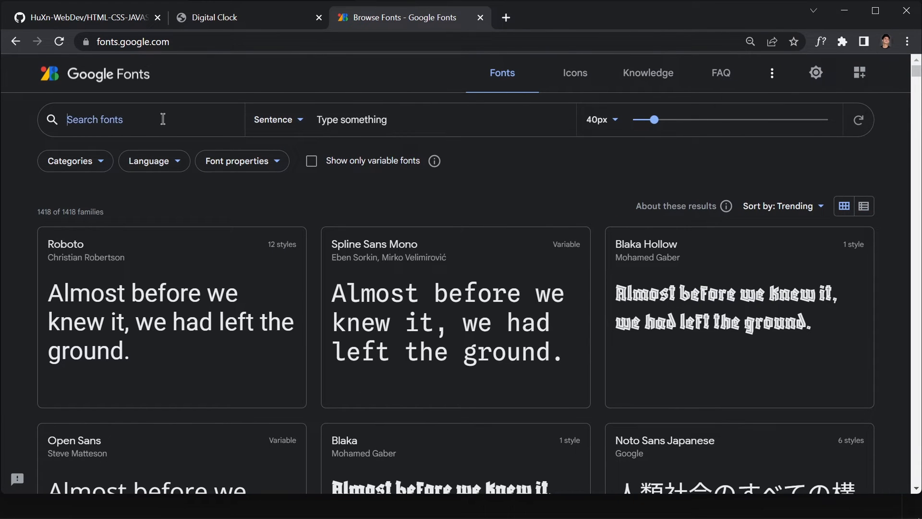
{"action": "mouse_move", "coordinate": [288, 77]}
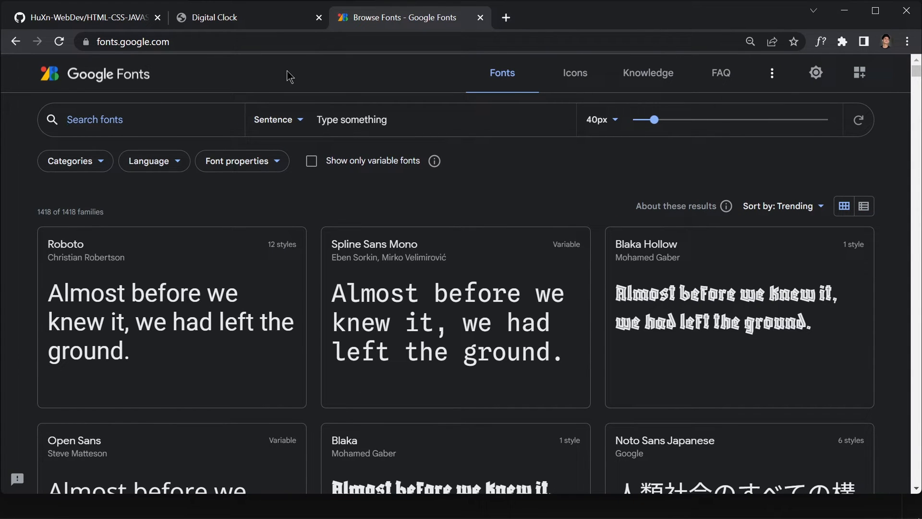
{"action": "type", "text": "Orbitron"}
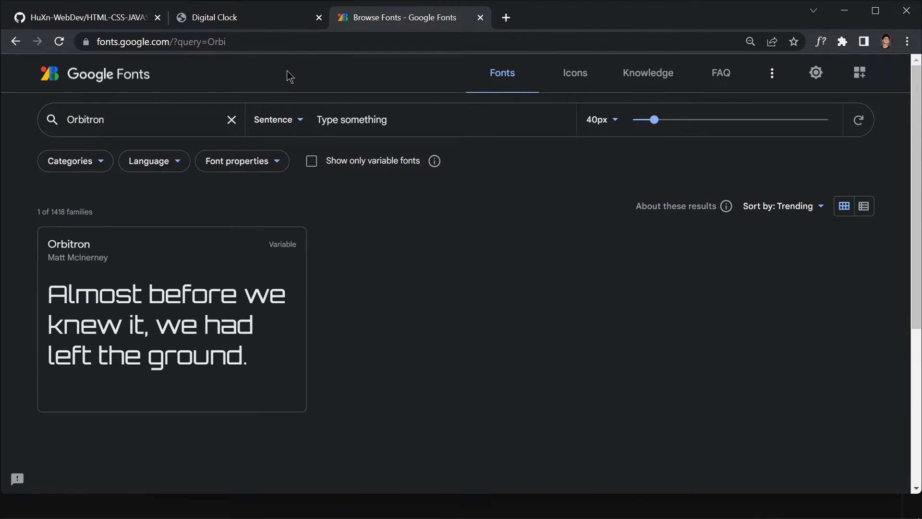
{"action": "mouse_move", "coordinate": [202, 306]}
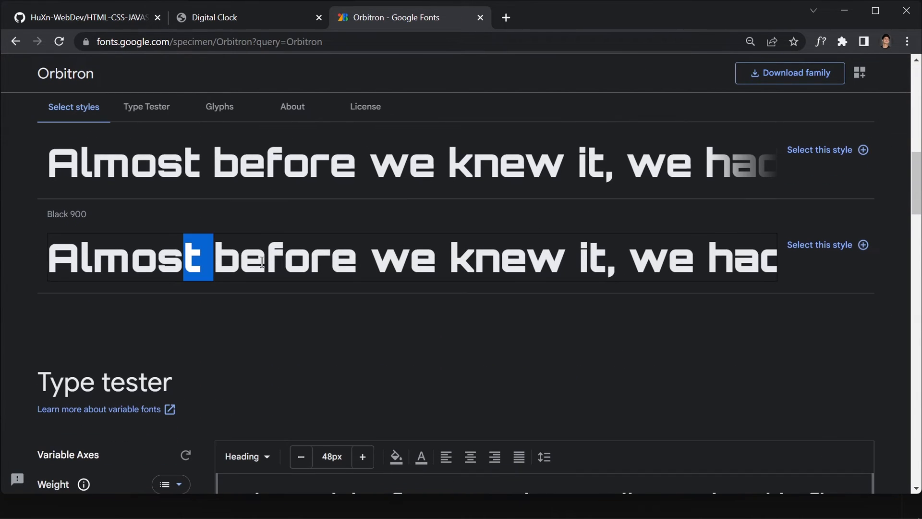
{"action": "scroll", "scroll_direction": "down", "scroll_amount": 3}
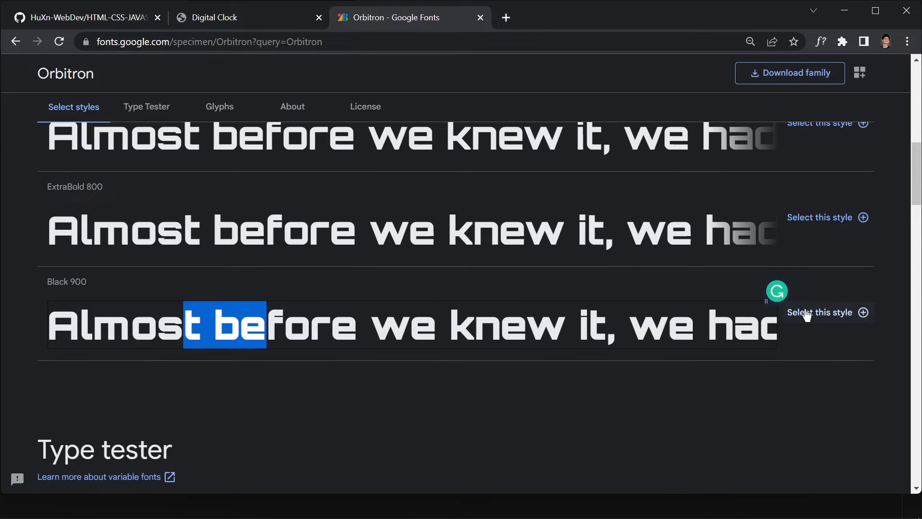
{"action": "left_click", "coordinate": [820, 312]}
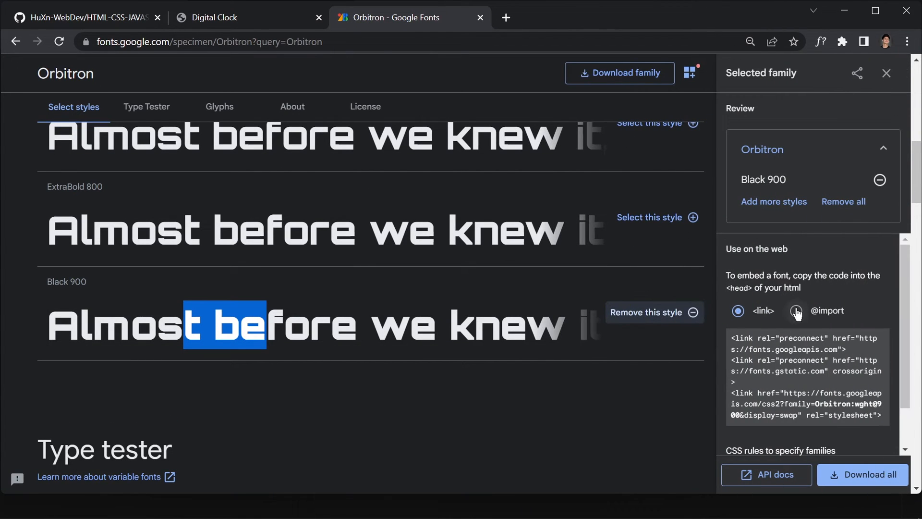
{"action": "left_click", "coordinate": [795, 311]}
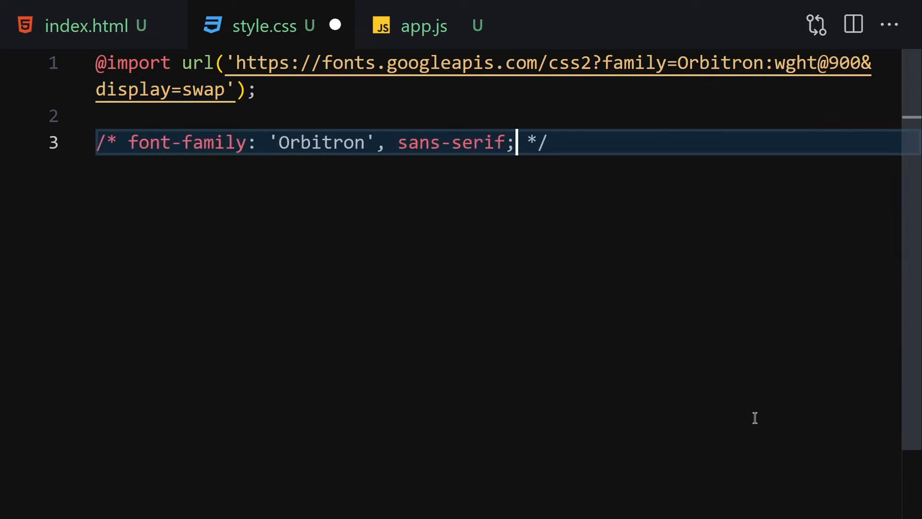
Step: Comment out the Orbitron font-family line and add a body rule with background and display
{"action": "key", "text": "enter"}
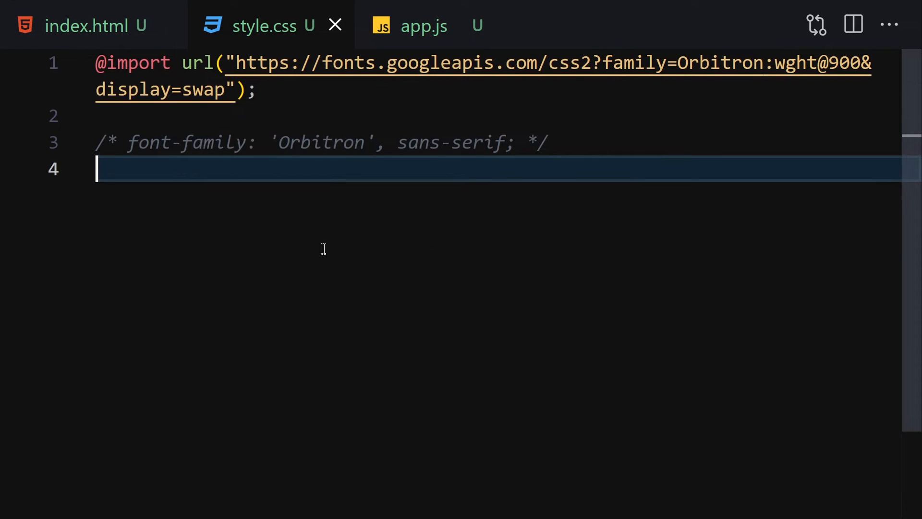
{"action": "type", "text": "body {"}
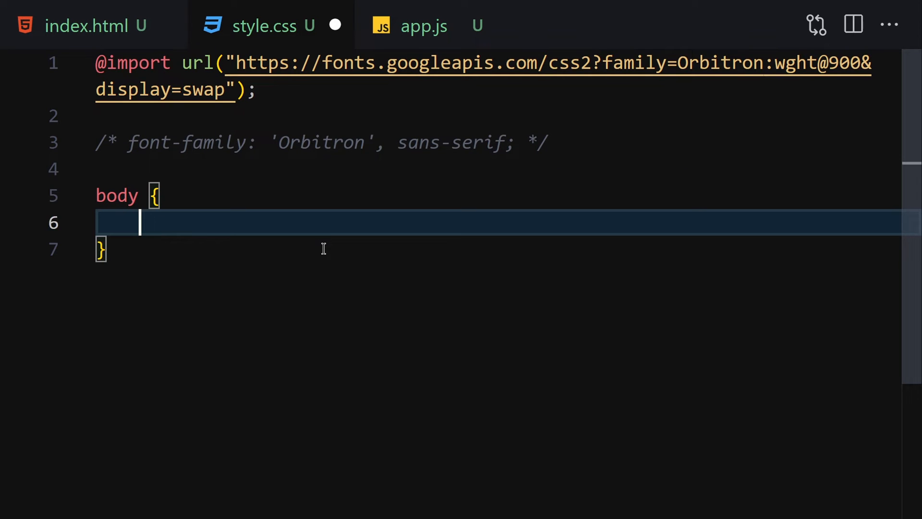
{"action": "type", "text": "background-color: black;"}
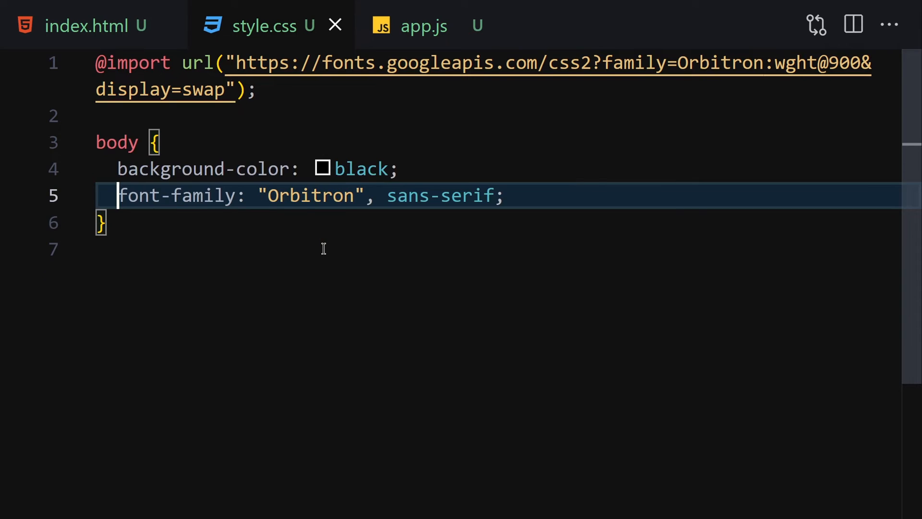
{"action": "type", "text": "dsi"}
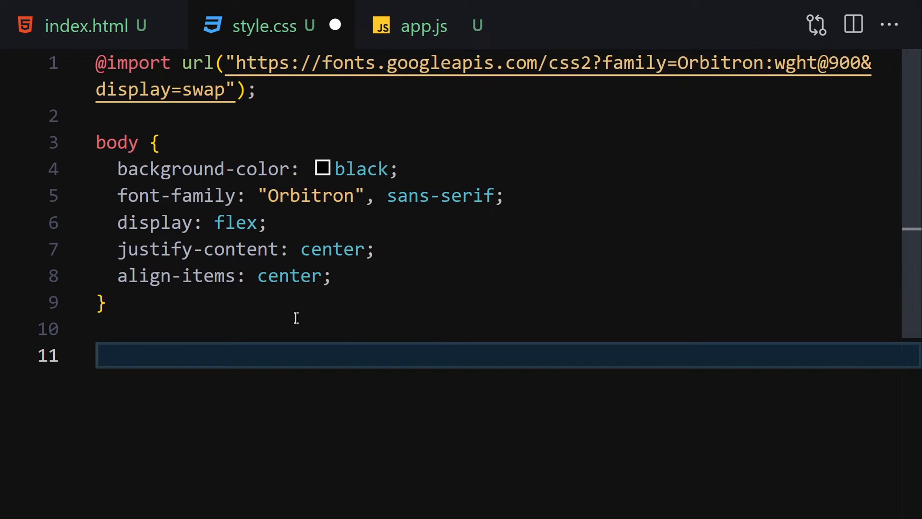
{"action": "scroll", "scroll_direction": "down", "scroll_amount": 3}
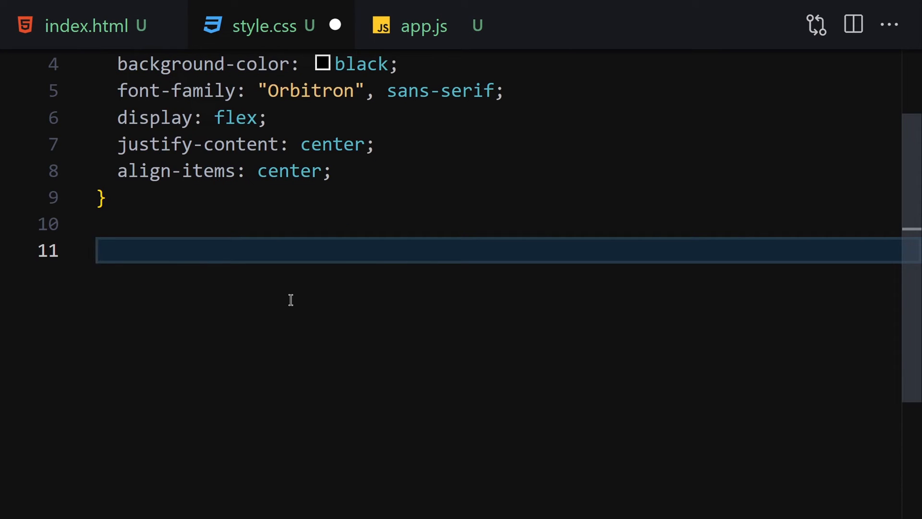
Step: Give .clock color #20c20e, font-size 60px and letter-spacing 7px
{"action": "type", "text": ".clock \""}
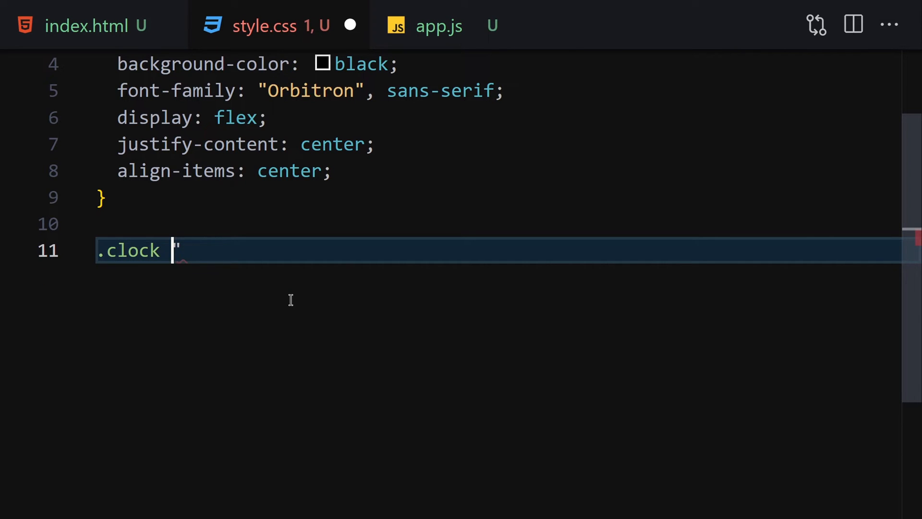
{"action": "type", "text": "{"}
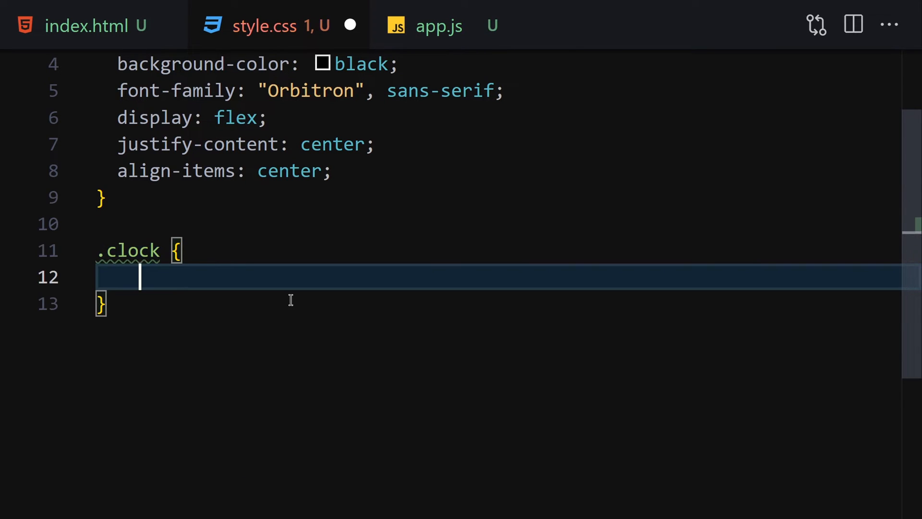
{"action": "type", "text": "color: #;"}
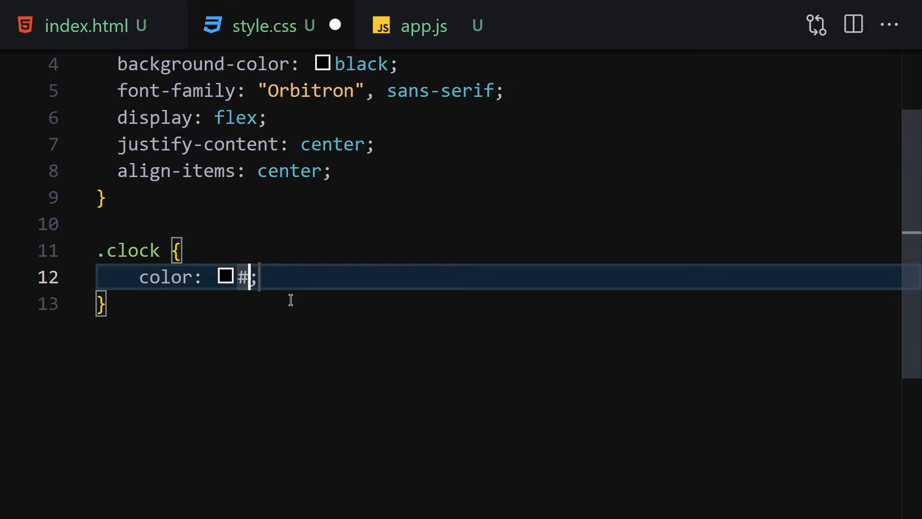
{"action": "type", "text": "20c20e"}
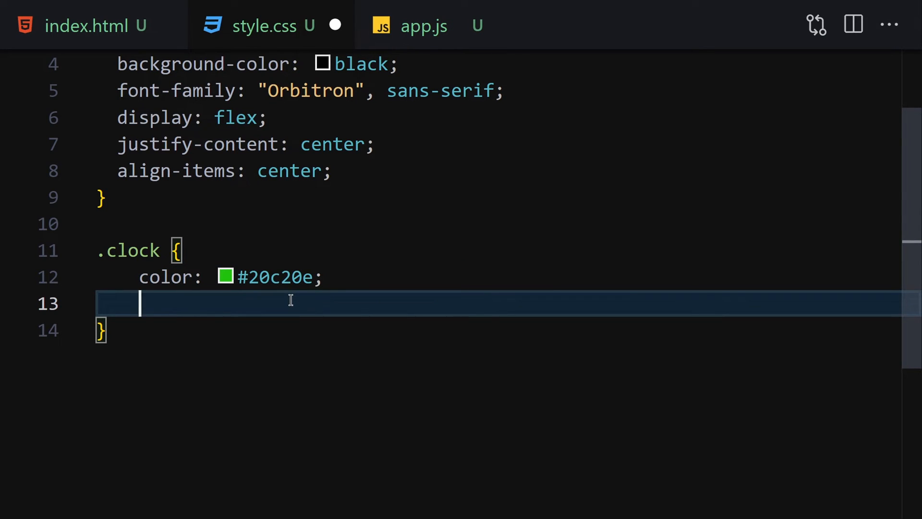
{"action": "type", "text": "font-size: 60px"}
{"action": "type", "text": "letter-spacing: ;"}
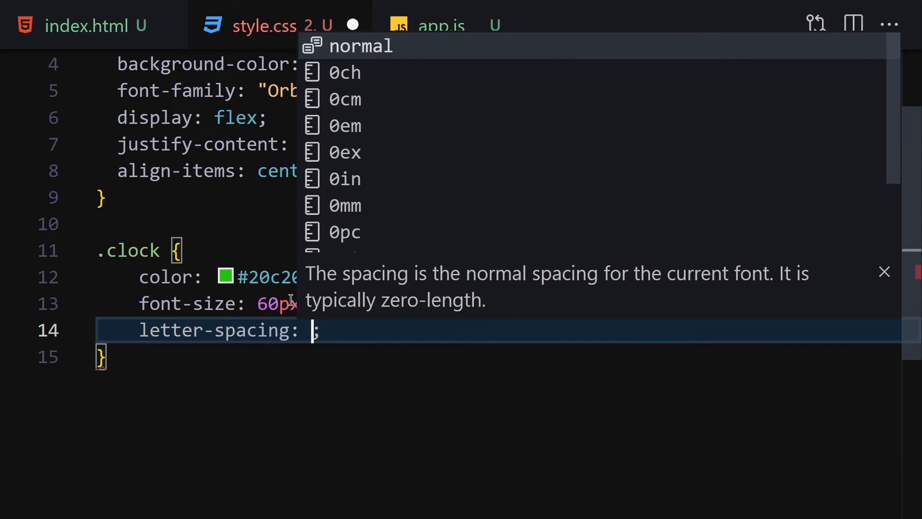
{"action": "type", "text": "7px"}
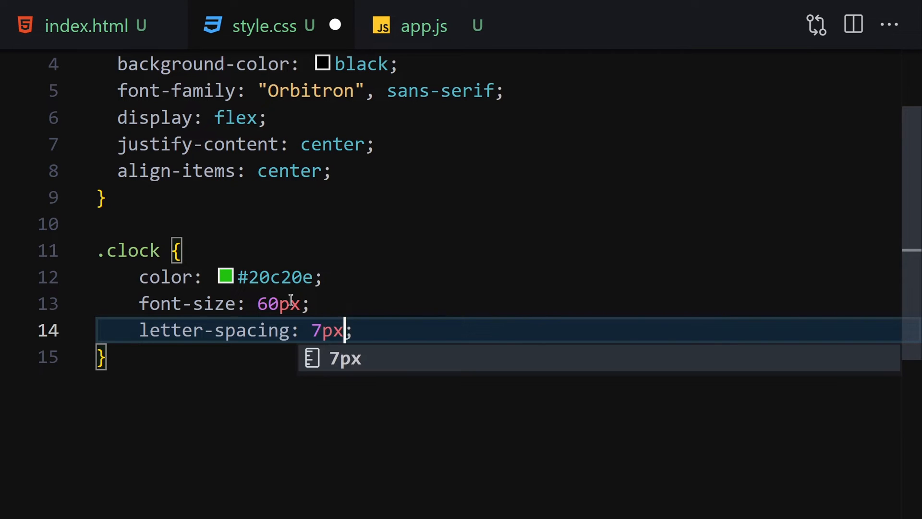
{"action": "left_click", "coordinate": [424, 25]}
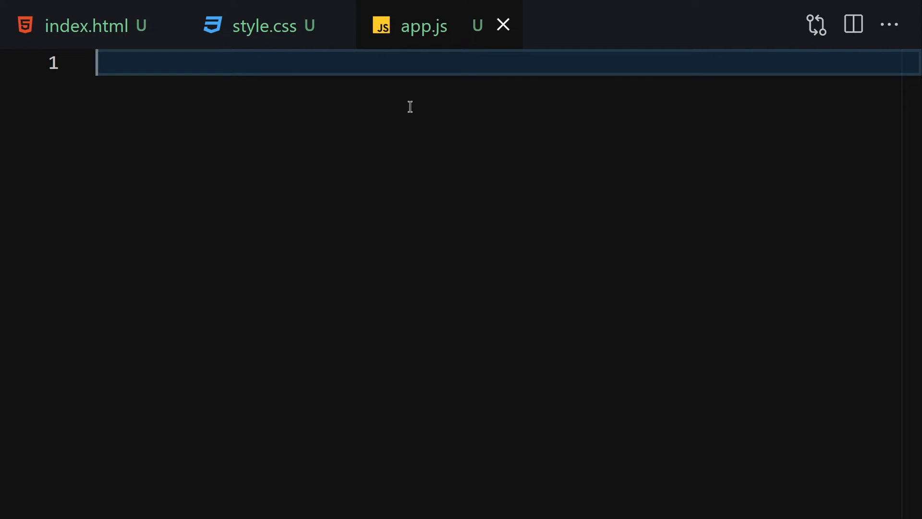
Step: Select the .clock element with querySelector and call tick on the load event
{"action": "type", "text": "const clock ="}
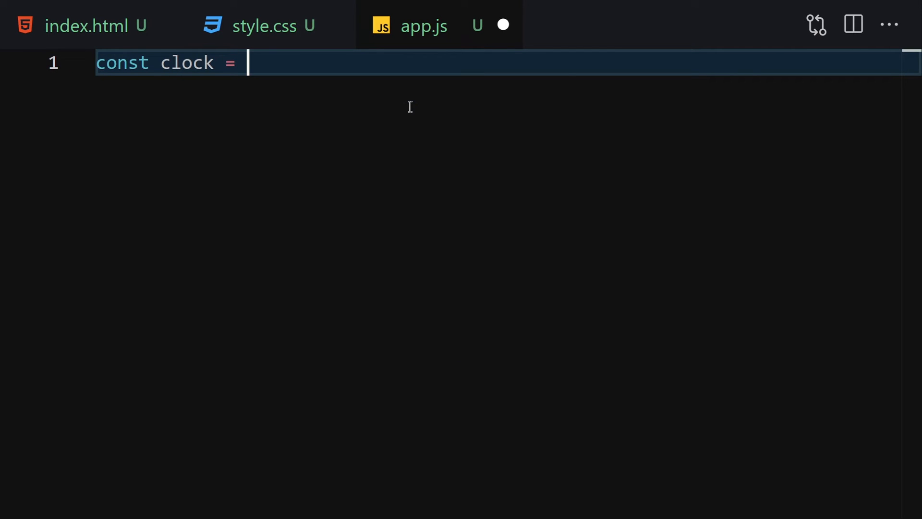
{"action": "type", "text": "document.querySelector('"}
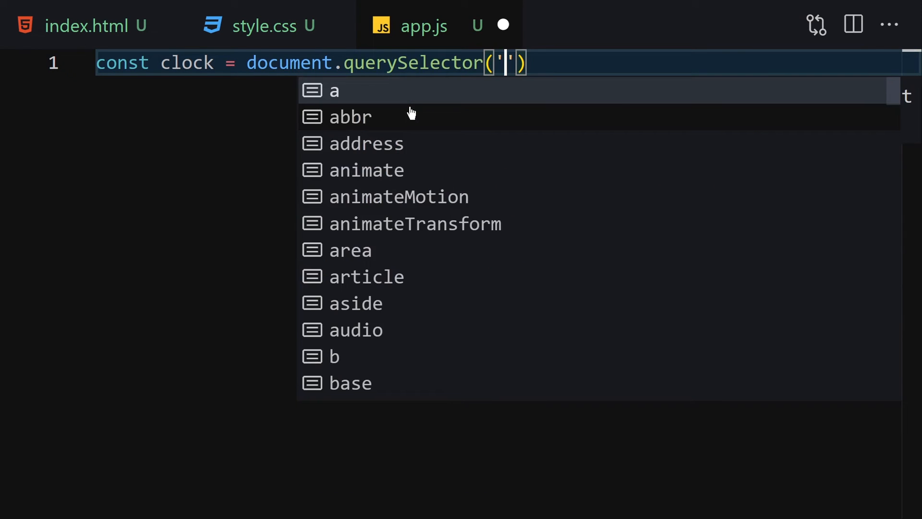
{"action": "type", "text": ".clock"}
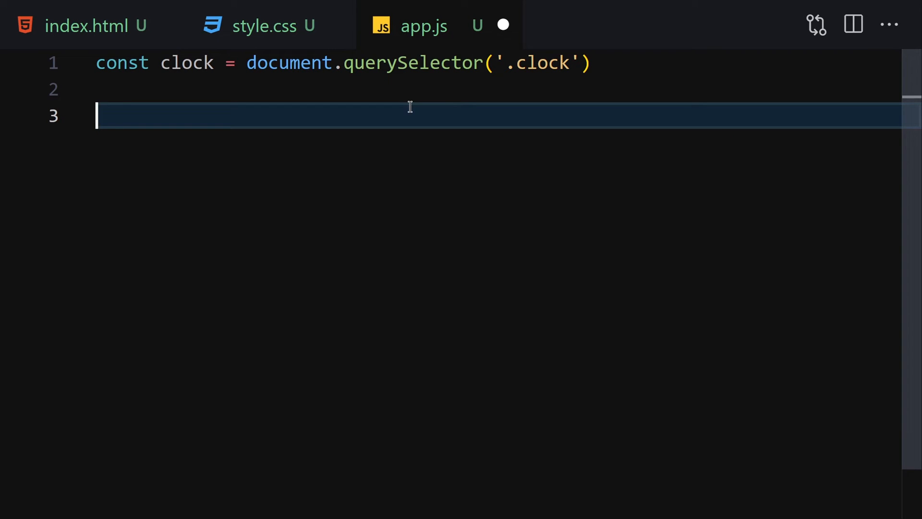
{"action": "type", "text": "cl"}
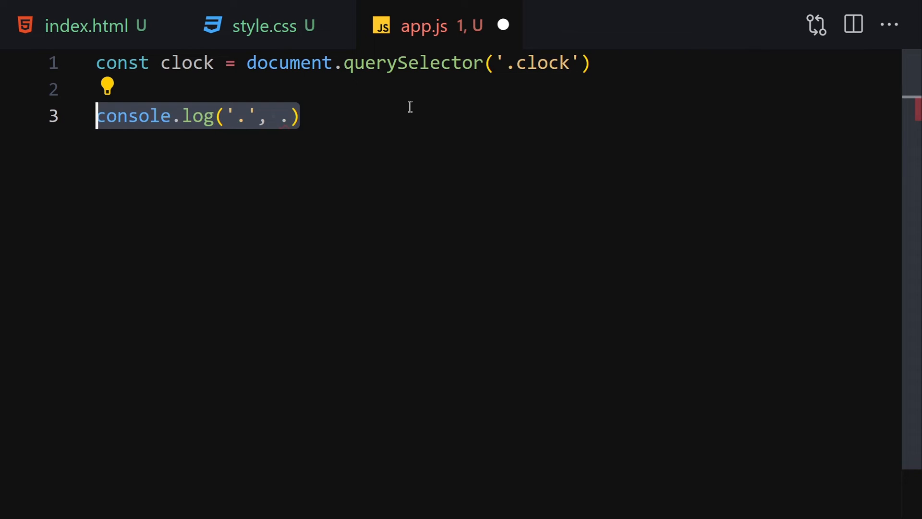
{"action": "type", "text": "clock.addEventListener('"}
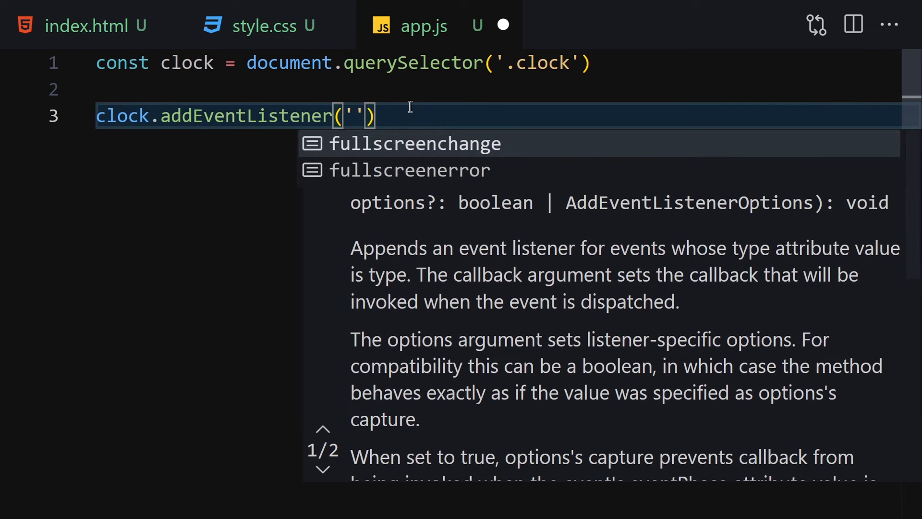
{"action": "type", "text": "load',"}
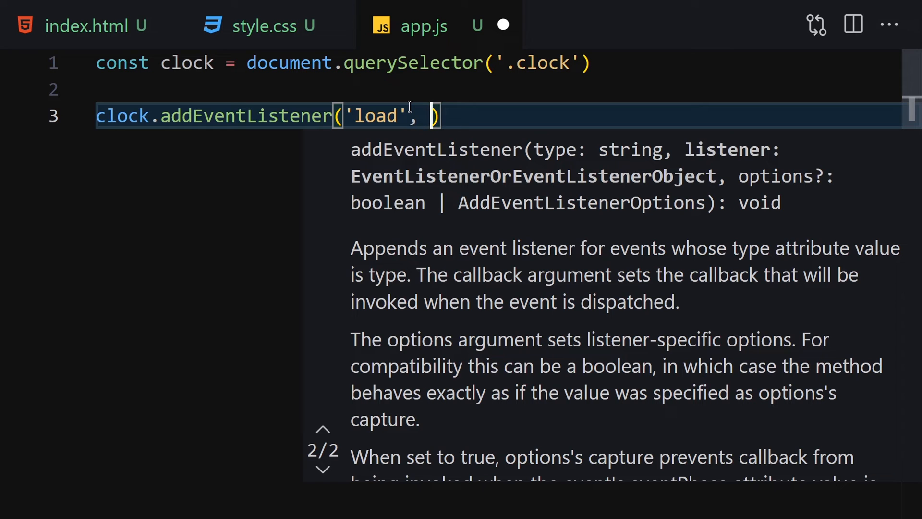
{"action": "type", "text": "tick"}
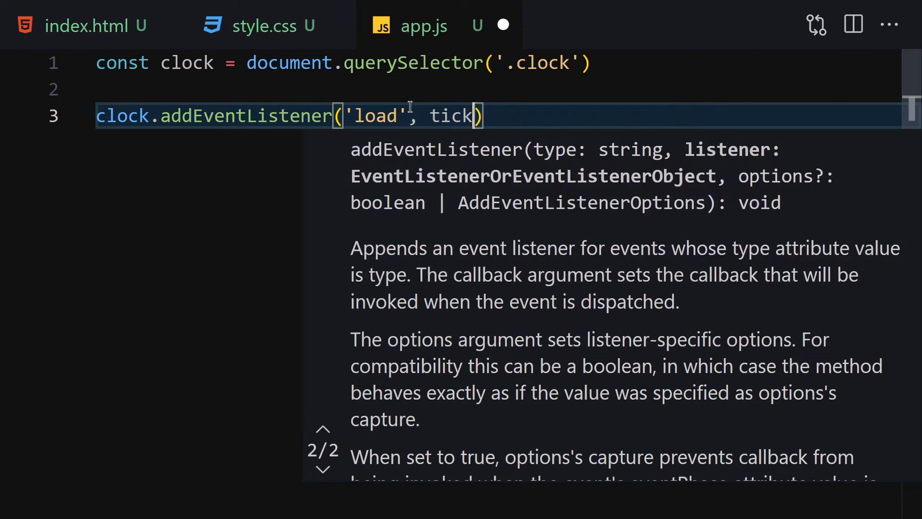
Step: Define tick() reading hours, minutes and seconds from new Date()
{"action": "type", "text": "function tick("}
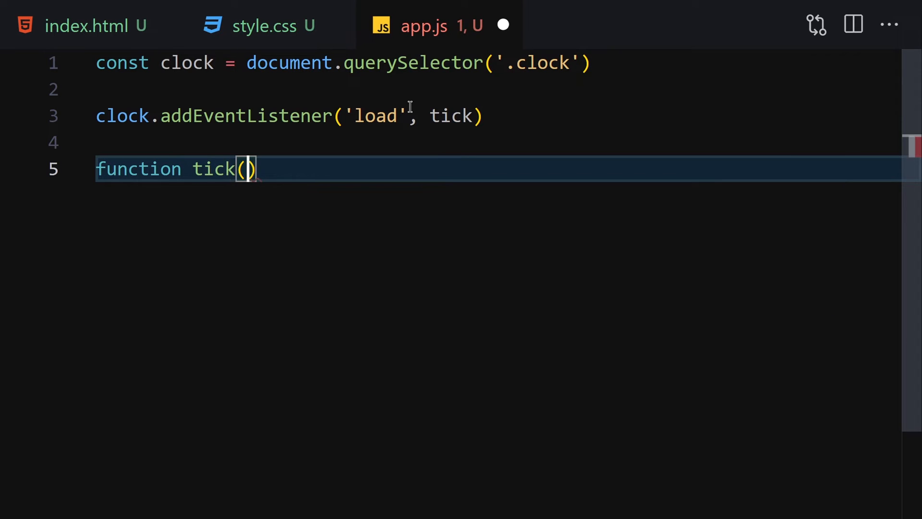
{"action": "type", "text": "{"}
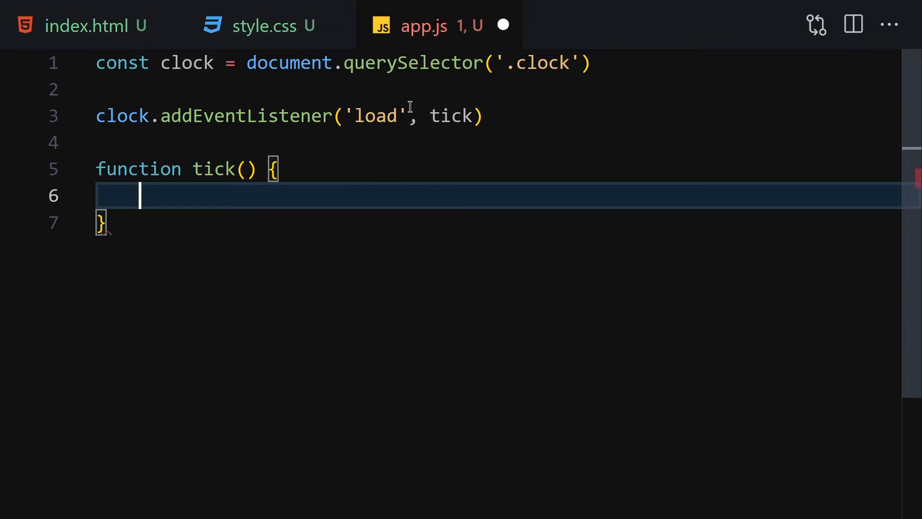
{"action": "type", "text": "const now ="}
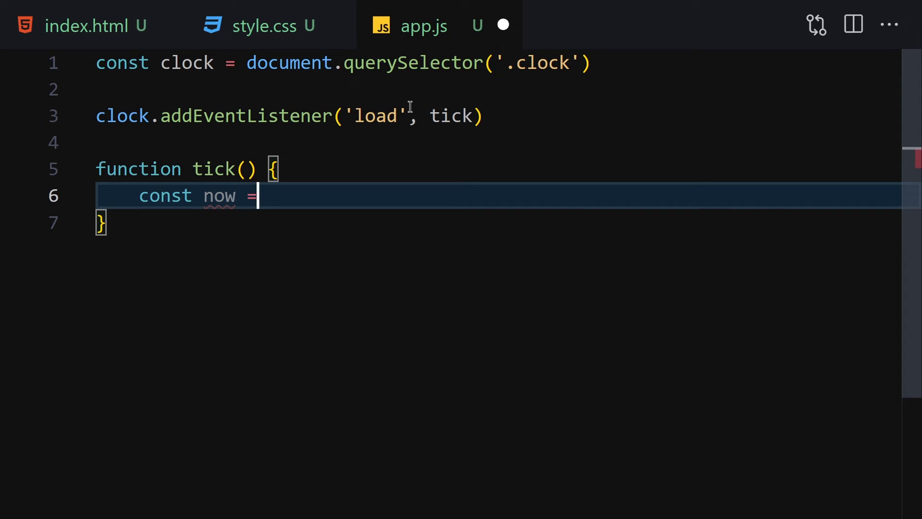
{"action": "type", "text": "new Date("}
{"action": "type", "text": "co"}
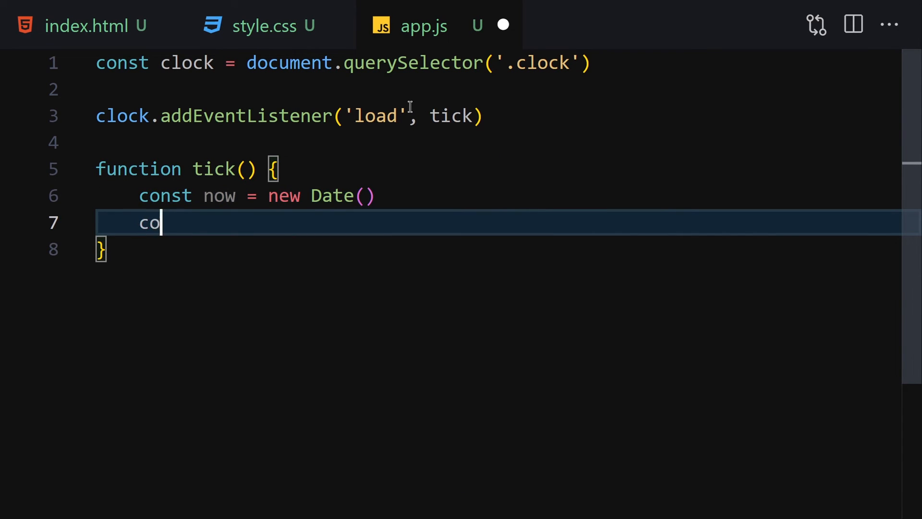
{"action": "type", "text": "nst h ="}
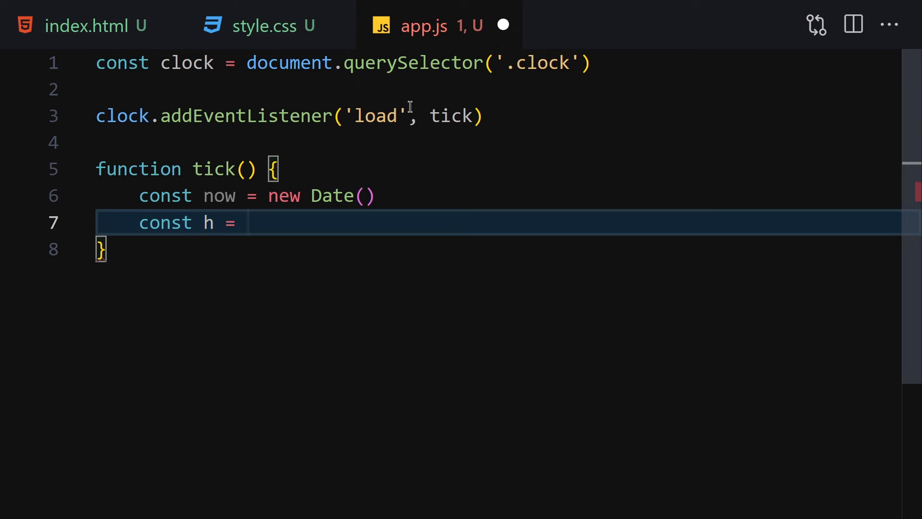
{"action": "type", "text": "now."}
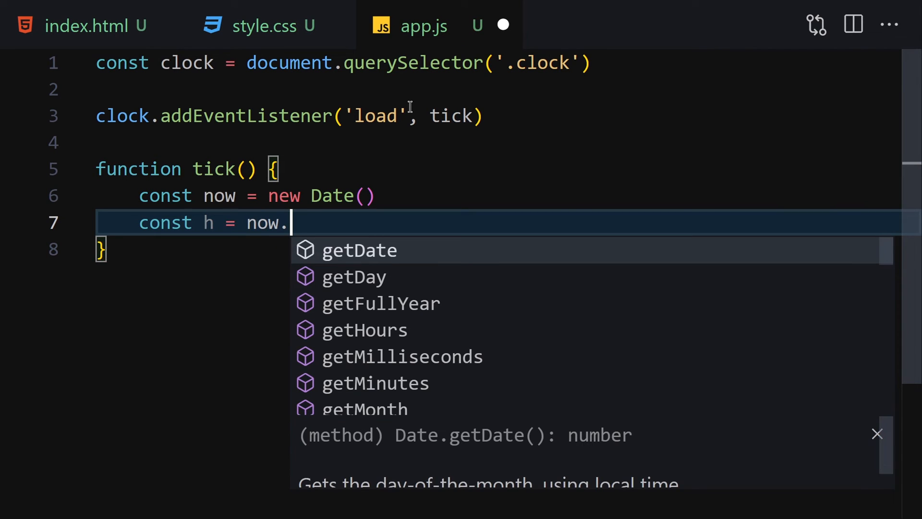
{"action": "type", "text": "getHours("}
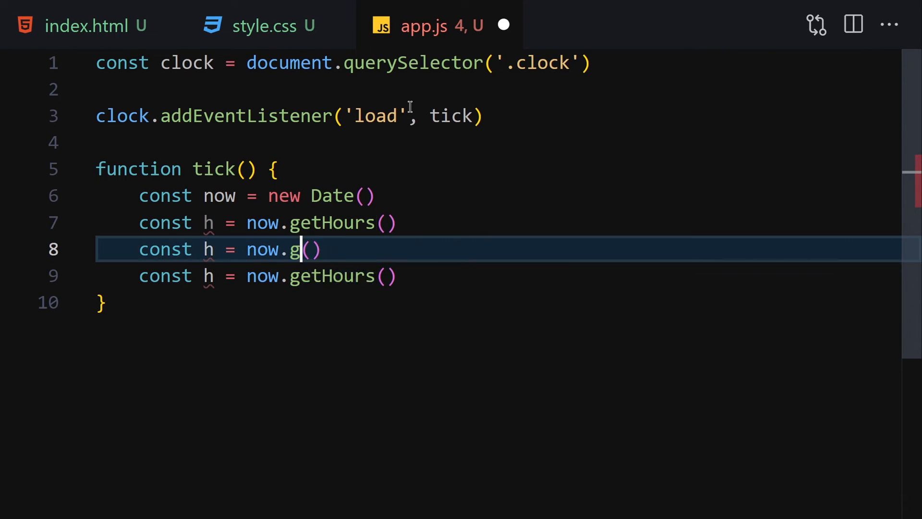
{"action": "type", "text": "etMinutes"}
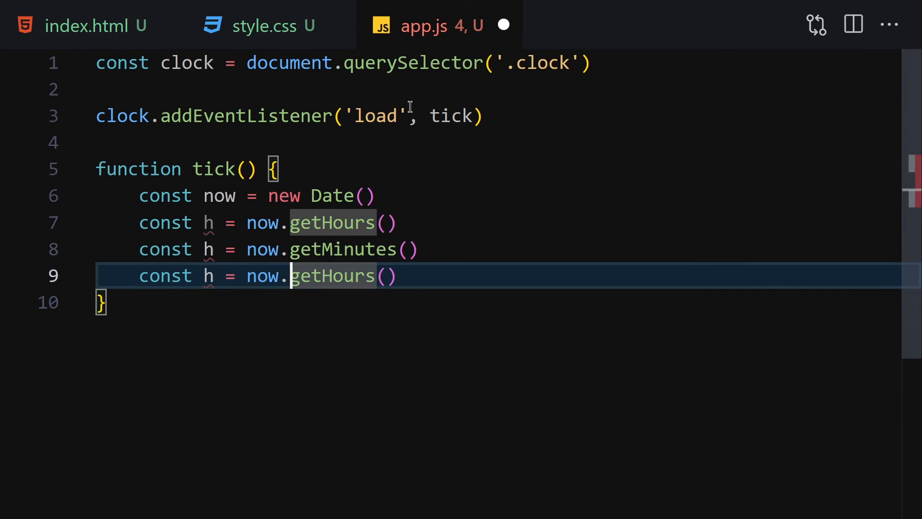
{"action": "type", "text": "getSeconds"}
{"action": "left_click", "coordinate": [259, 250]}
{"action": "type", "text": "m"}
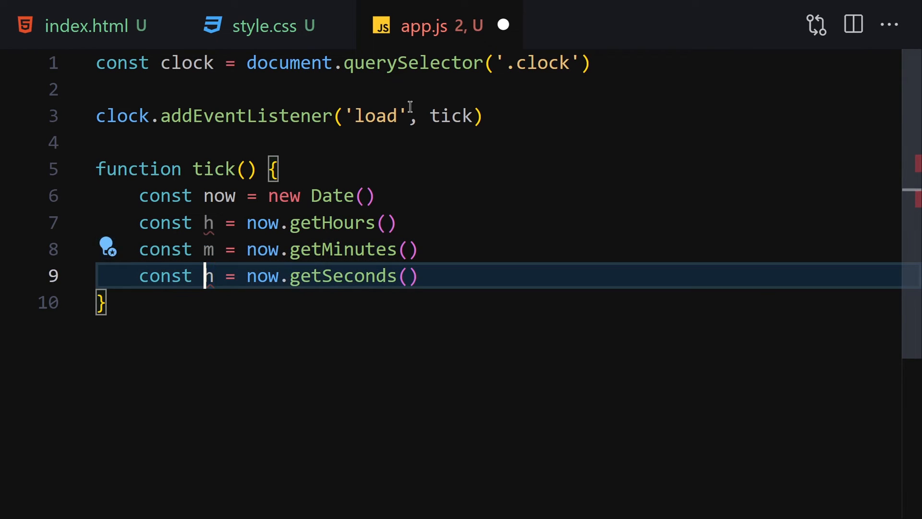
{"action": "type", "text": "s"}
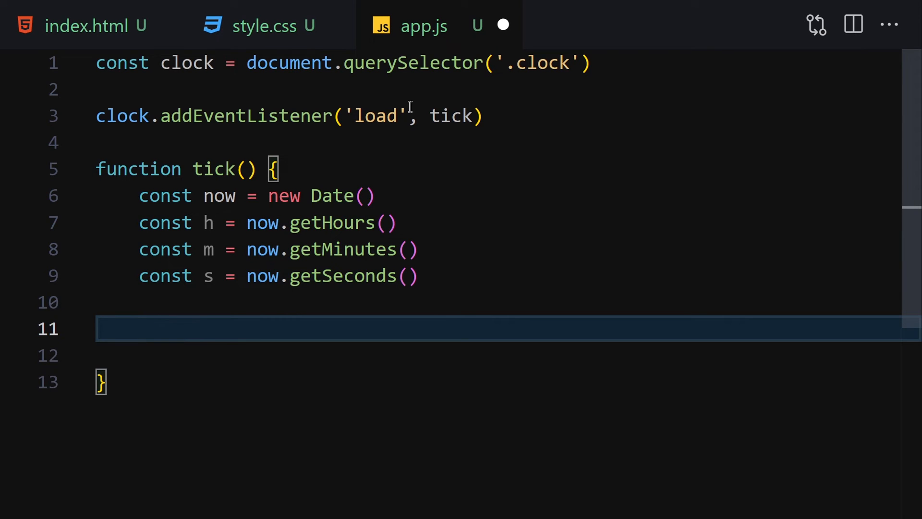
{"action": "type", "text": "const h"}
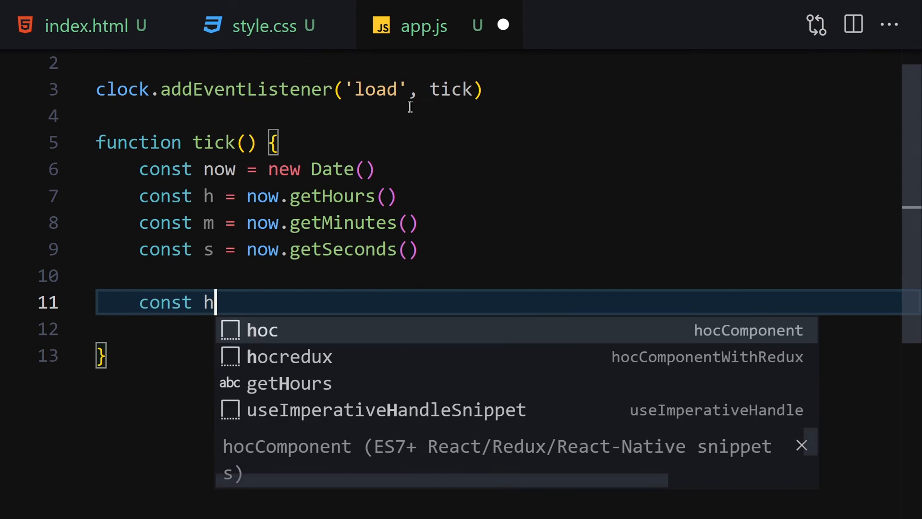
Step: Build an html template of spans for ${h}, ${m}, ${s} and assign it to clock.innerHTML
{"action": "type", "text": "tml = `"}
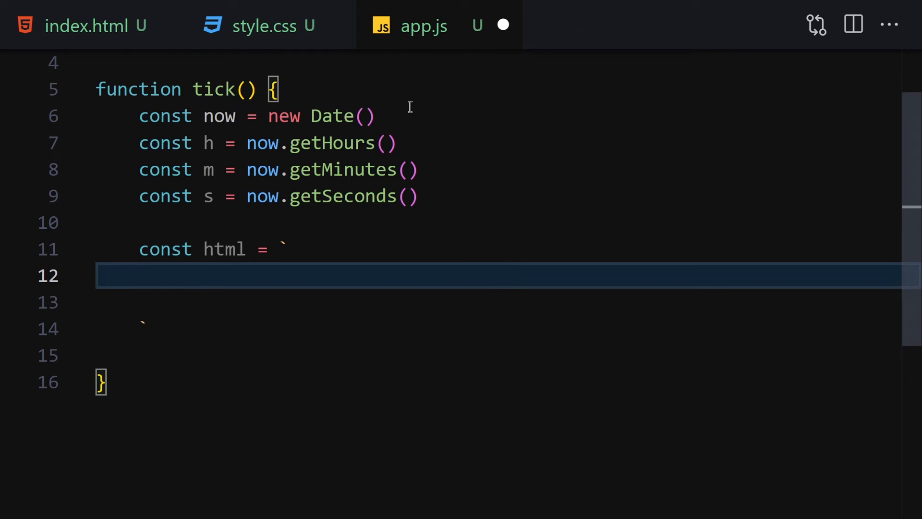
{"action": "type", "text": "<span>"}
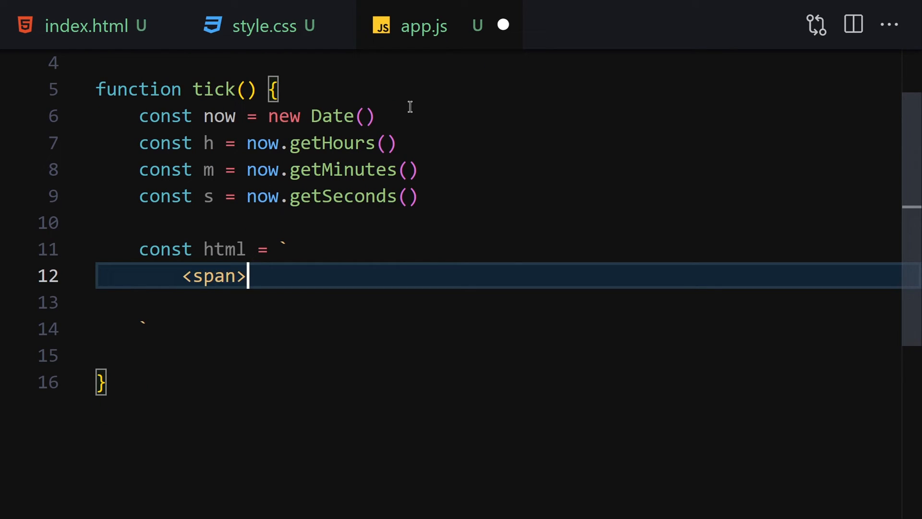
{"action": "type", "text": "${h} :"}
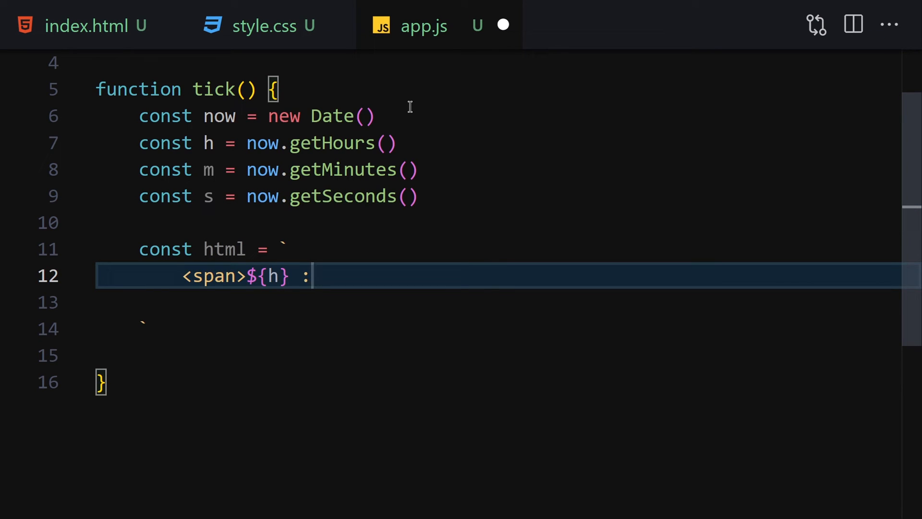
{"action": "type", "text": "</span>"}
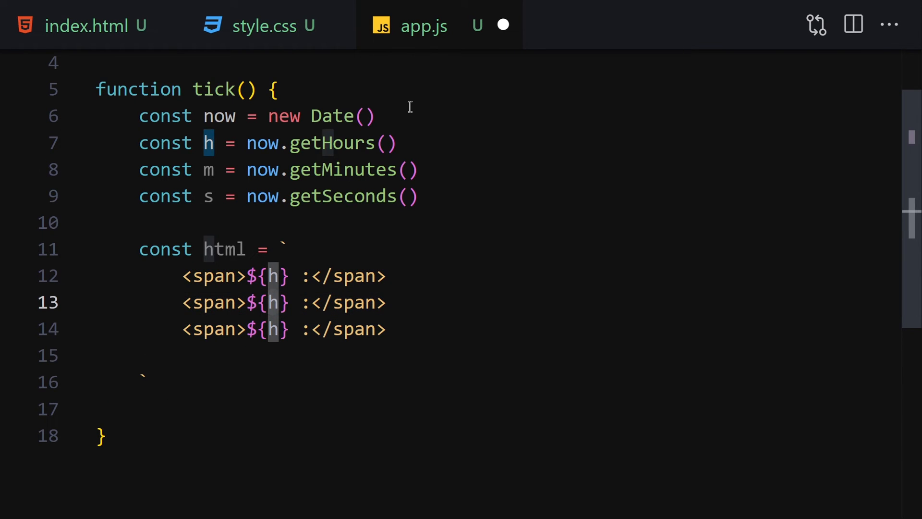
{"action": "type", "text": "m"}
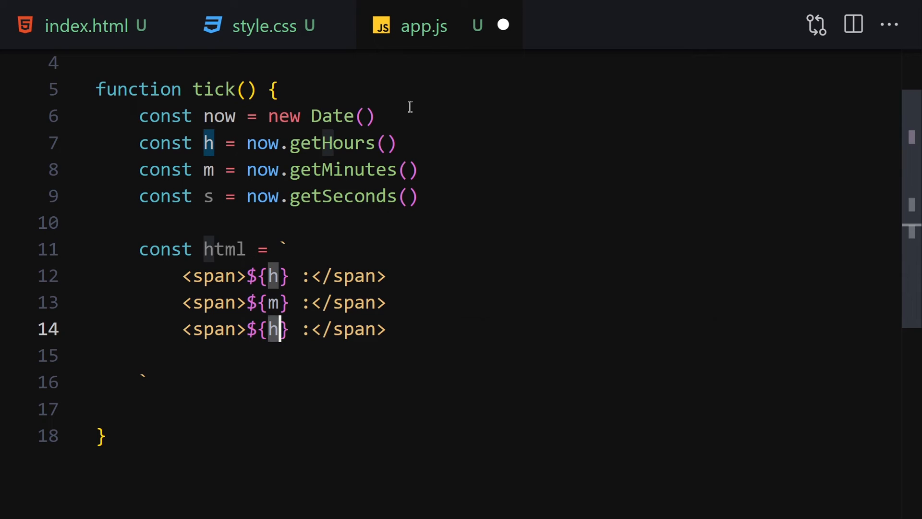
{"action": "type", "text": "s"}
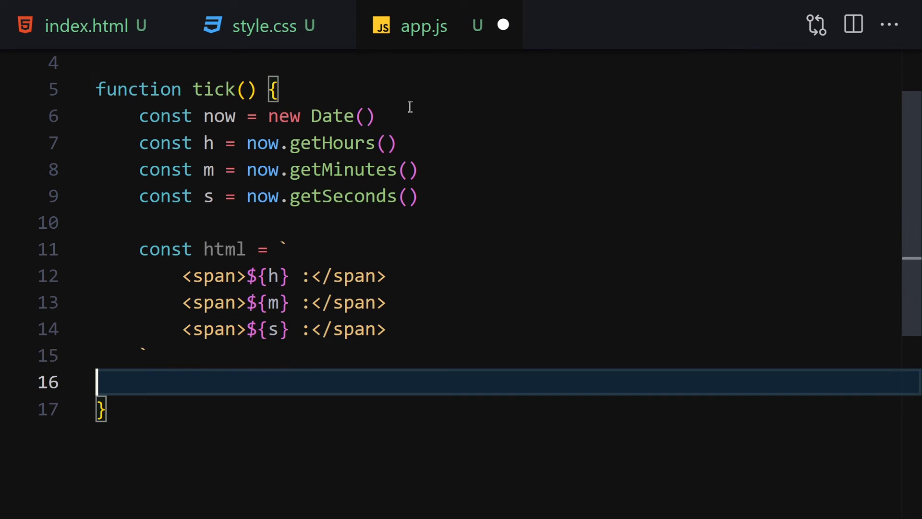
{"action": "scroll", "scroll_direction": "down", "scroll_amount": 3}
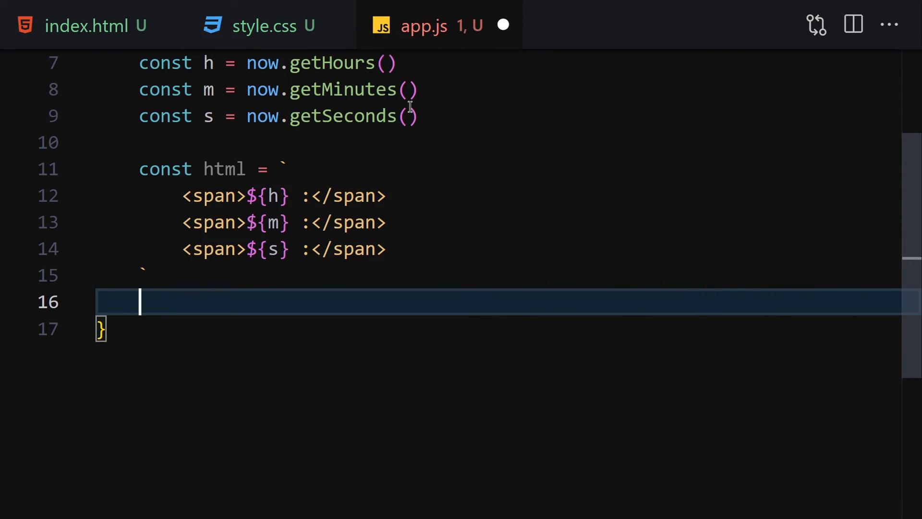
{"action": "type", "text": "clock.in"}
{"action": "type", "text": "st"}
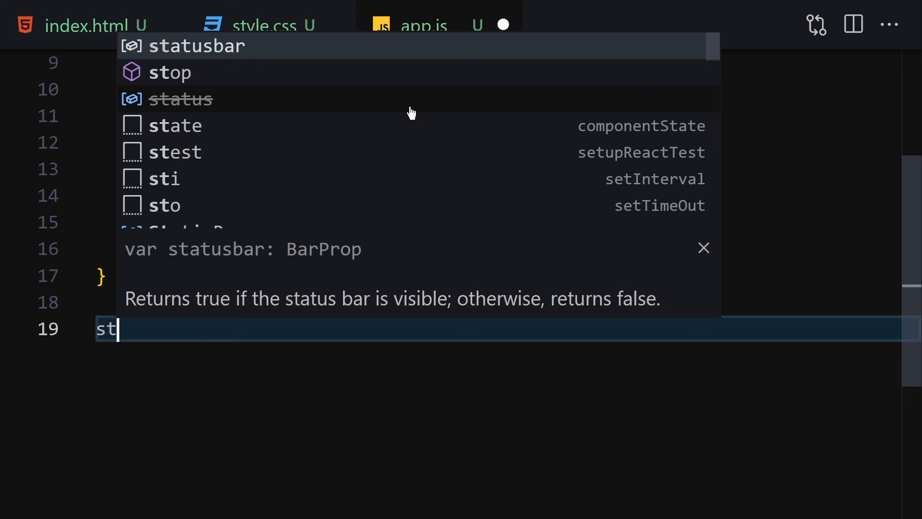
Step: Add setInterval(tick, 1000) and save app.js with Prettier formatting
{"action": "type", "text": "setInterval("}
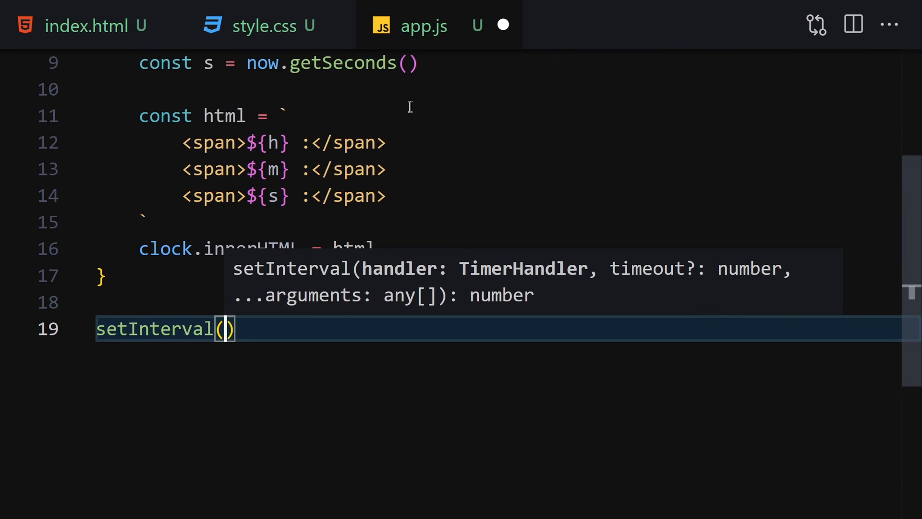
{"action": "type", "text": "tick, 1000"}
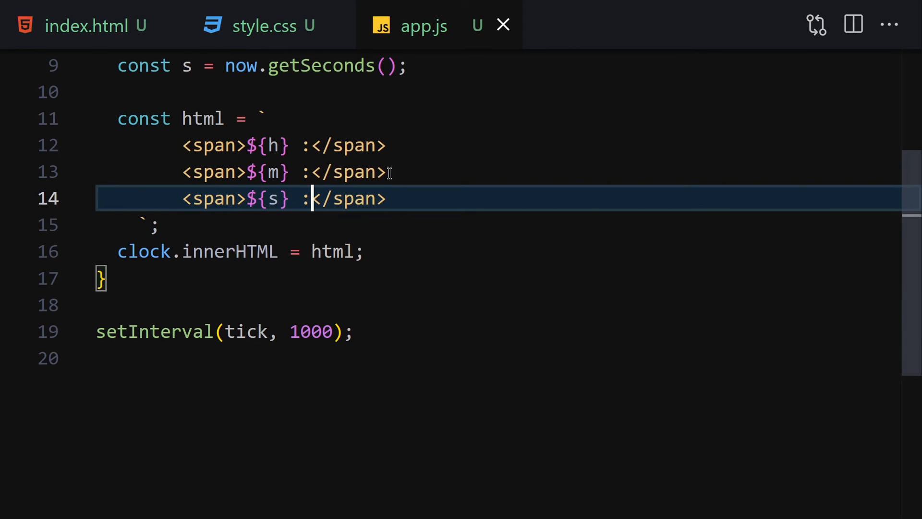
{"action": "key", "text": "Backspace"}
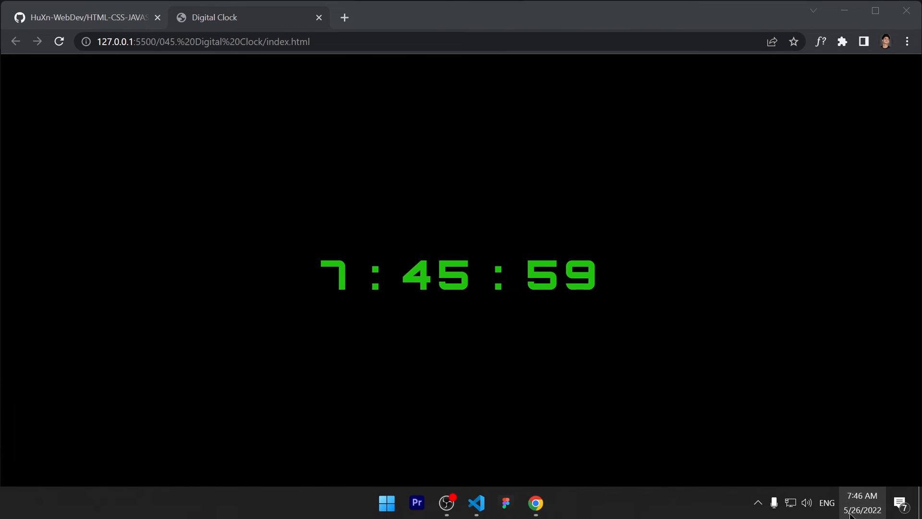
Step: Compare the Chrome clock page against the taskbar system time
{"action": "left_click", "coordinate": [861, 503]}
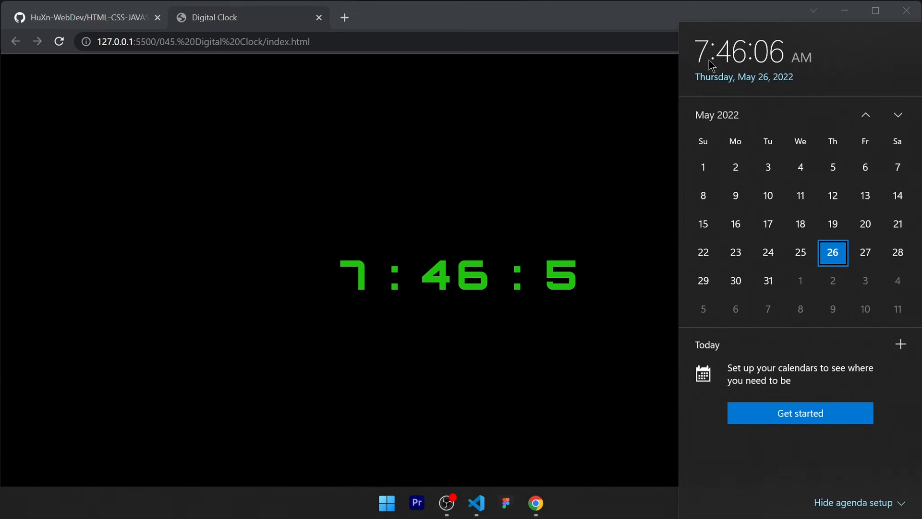
{"action": "mouse_move", "coordinate": [566, 141]}
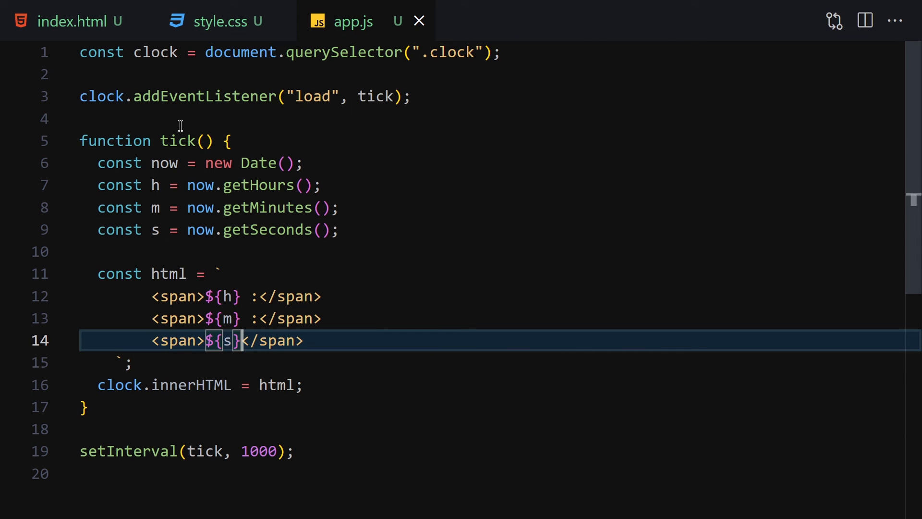
{"action": "mouse_move", "coordinate": [460, 168]}
{"action": "type", "text": "git p"}
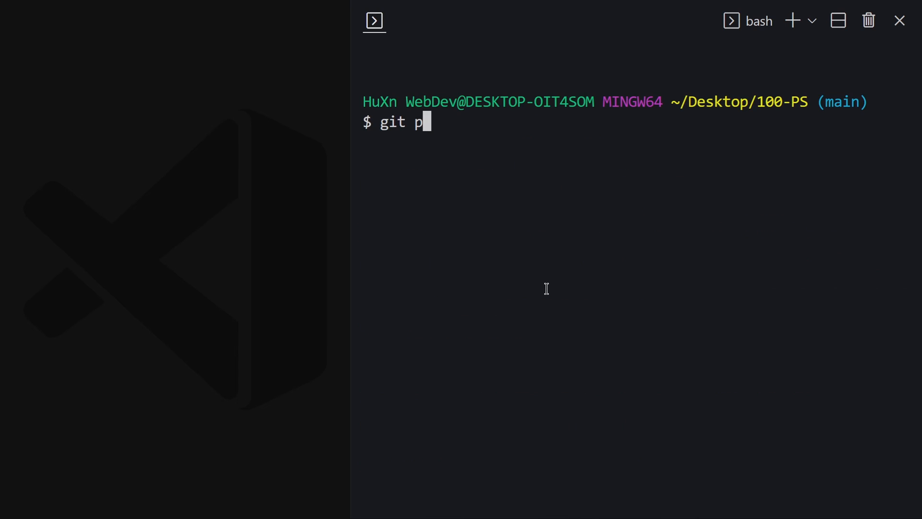
Step: Run git status, add all files, commit 'Digital Clock' and push to origin main
{"action": "type", "text": "stat"}
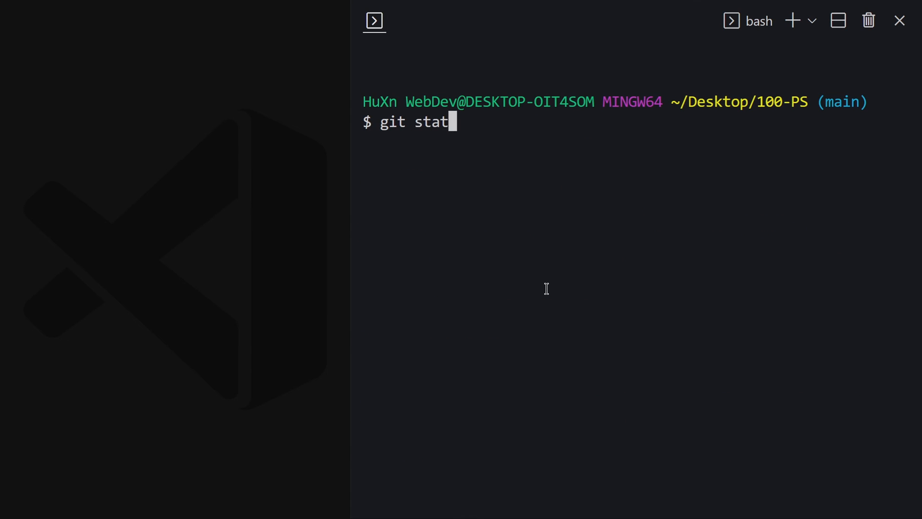
{"action": "key", "text": "Backspace"}
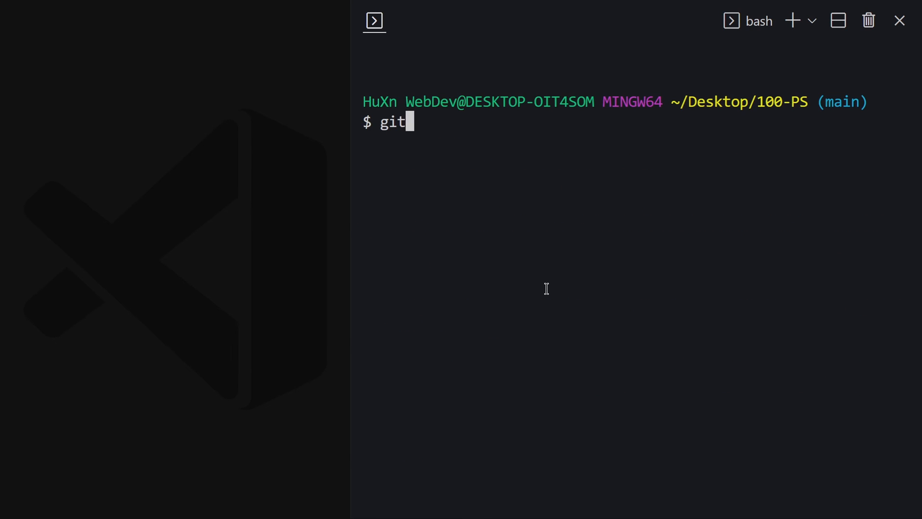
{"action": "type", "text": "cl"}
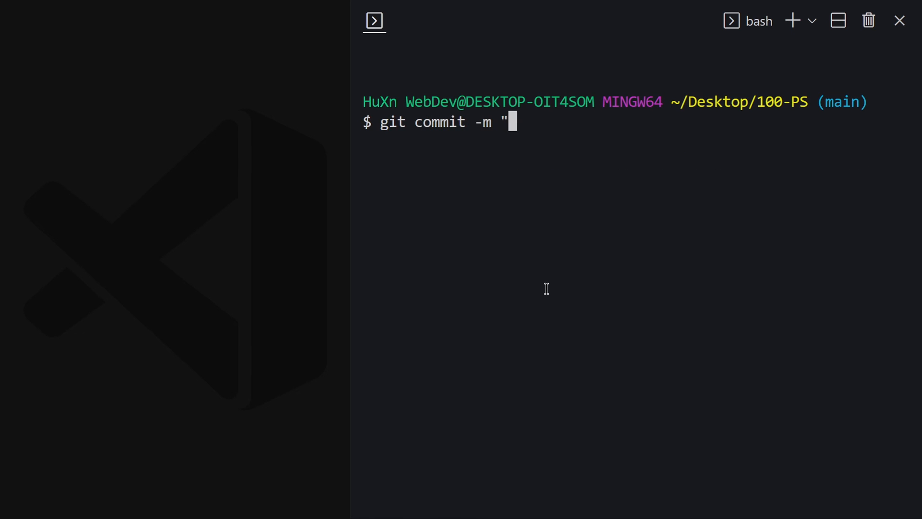
{"action": "type", "text": "Digital"}
{"action": "type", "text": "git pus"}
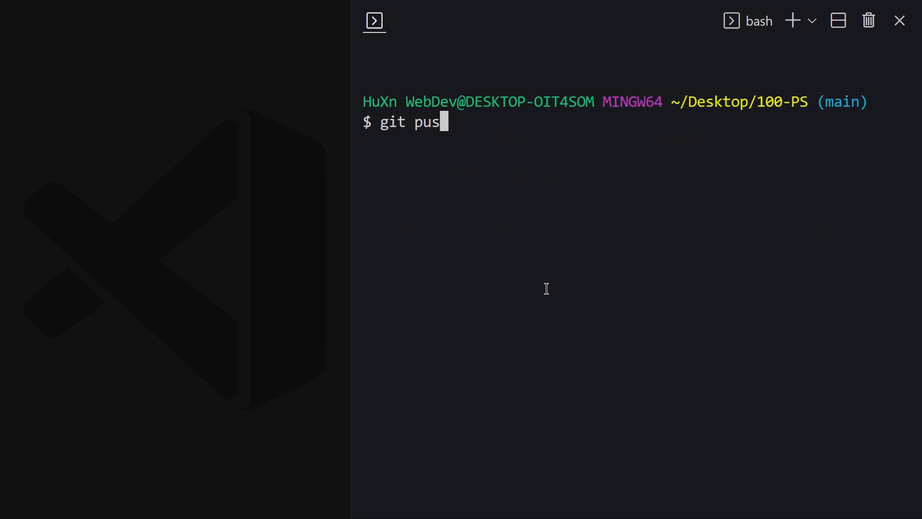
{"action": "type", "text": "h origin main"}
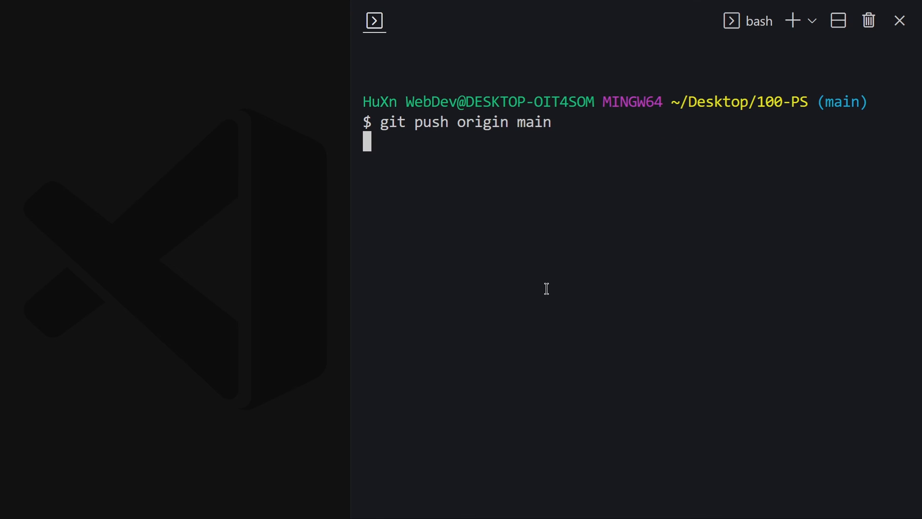
{"action": "mouse_move", "coordinate": [568, 197]}
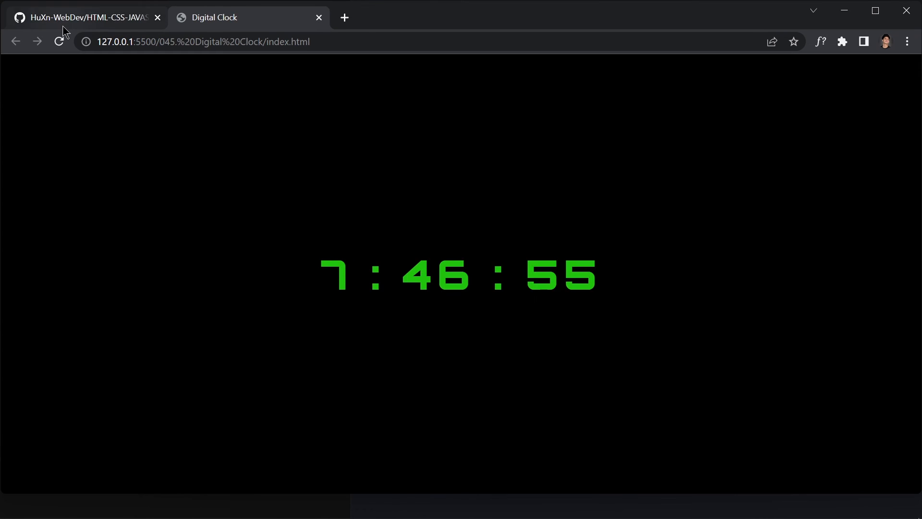
Step: Open the 045. Digital Clock folder on GitHub and view the pushed app.js
{"action": "left_click", "coordinate": [86, 18]}
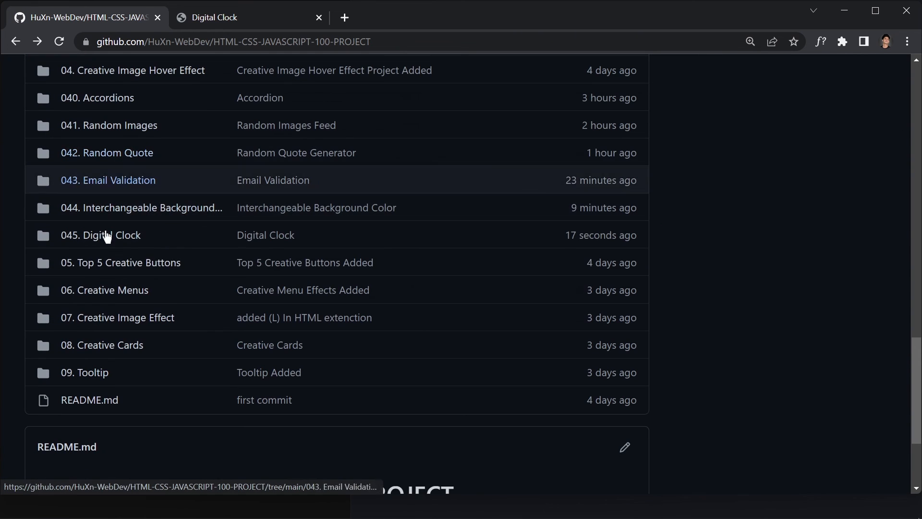
{"action": "mouse_move", "coordinate": [100, 235]}
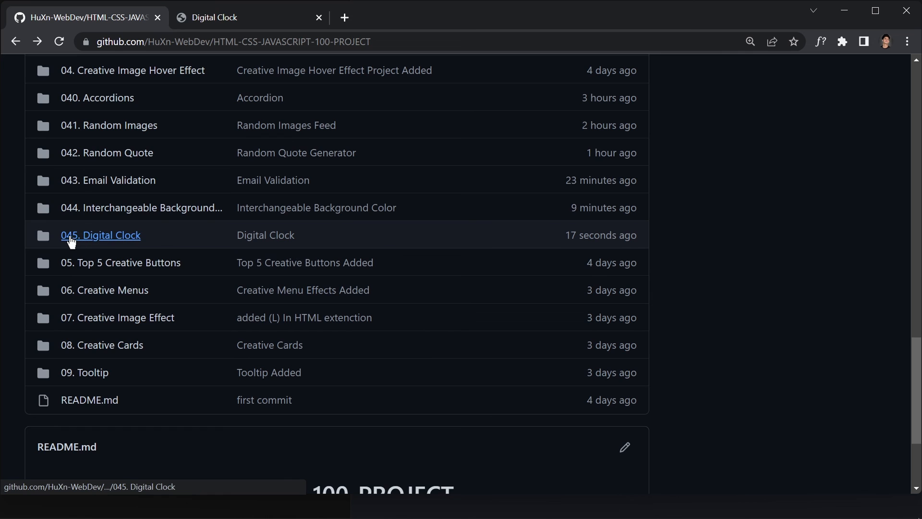
{"action": "left_click", "coordinate": [100, 235]}
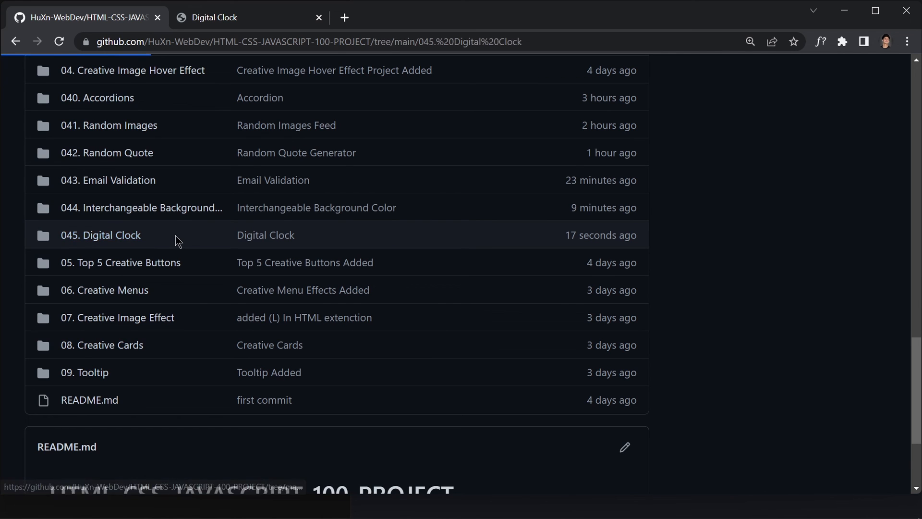
{"action": "left_click", "coordinate": [100, 235]}
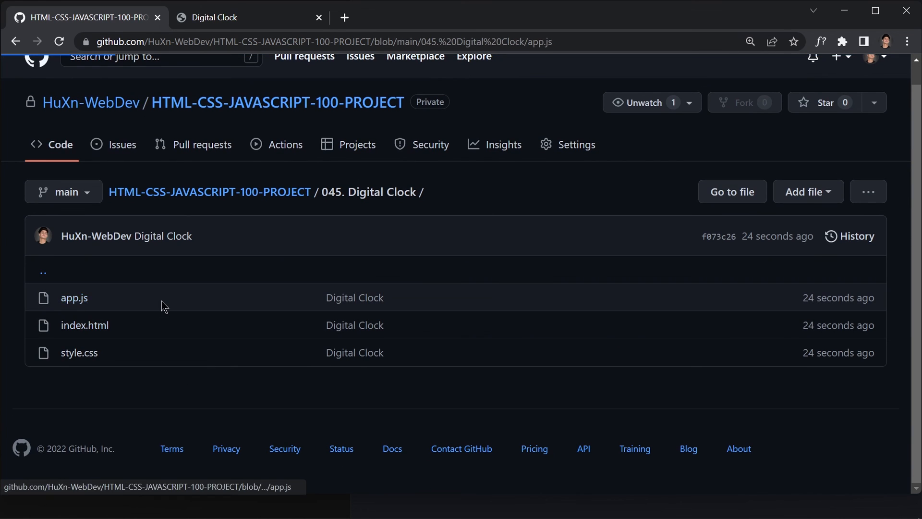
{"action": "left_click", "coordinate": [74, 297]}
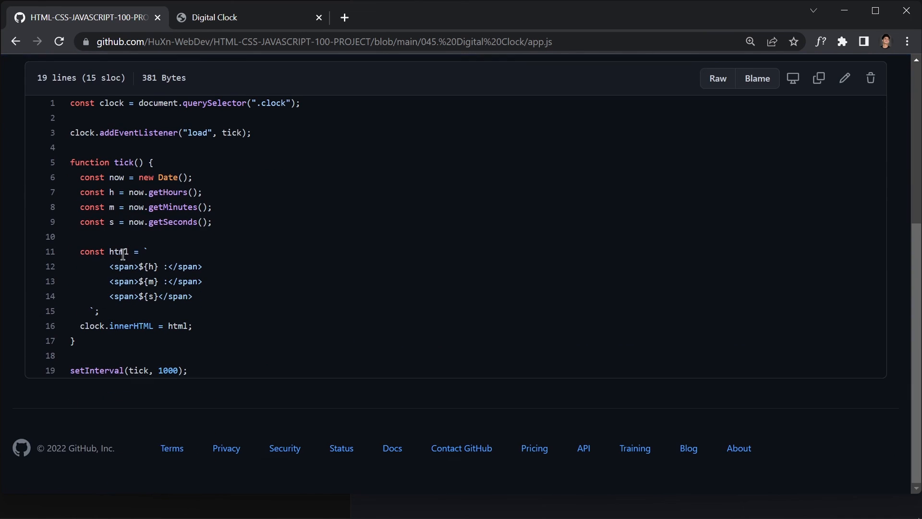
{"action": "left_click", "coordinate": [16, 41]}
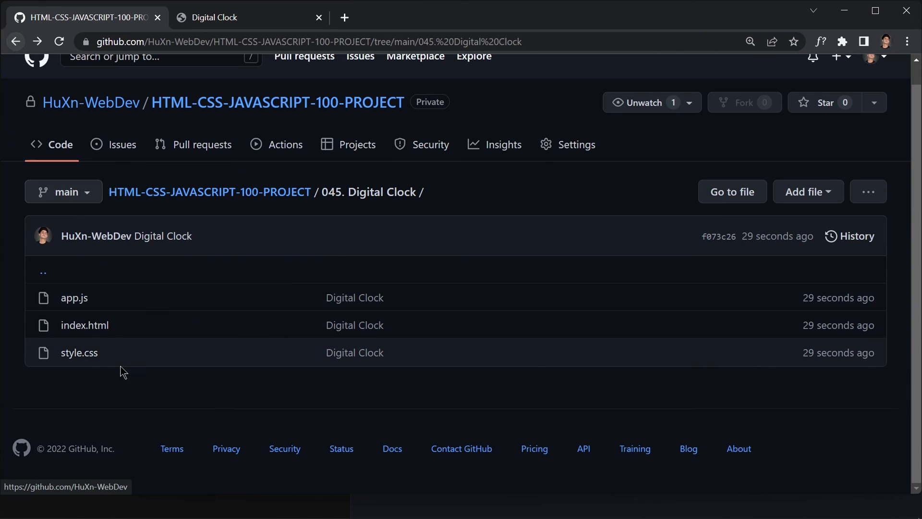
Step: View the pushed style.css, then return to the repository's project list
{"action": "left_click", "coordinate": [85, 325]}
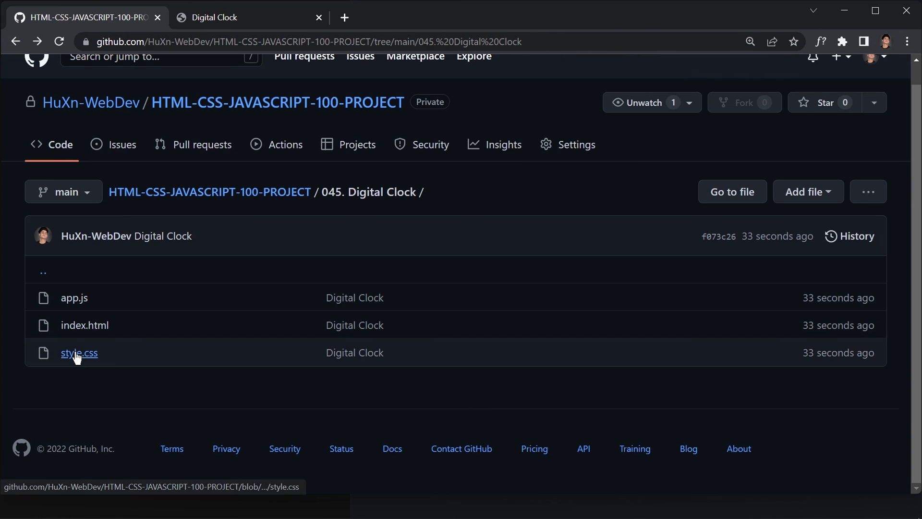
{"action": "left_click", "coordinate": [79, 352]}
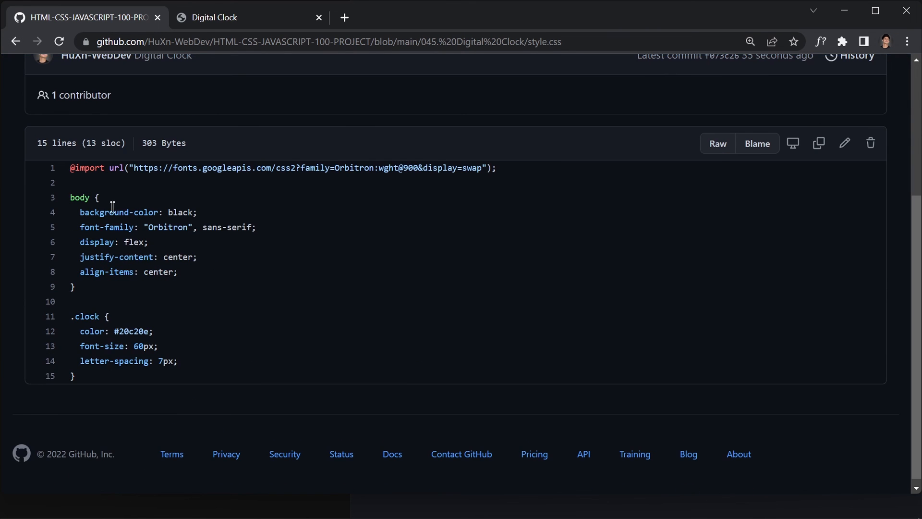
{"action": "left_click", "coordinate": [15, 42]}
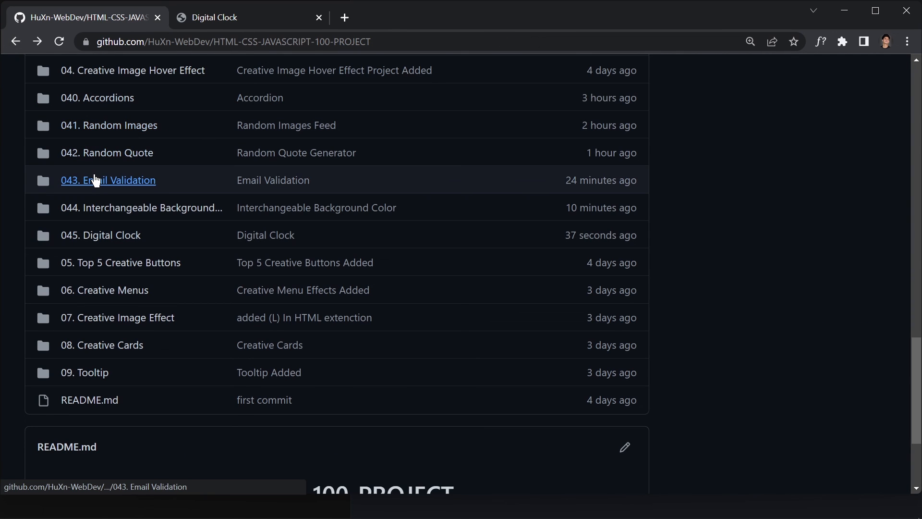
{"action": "mouse_move", "coordinate": [107, 180]}
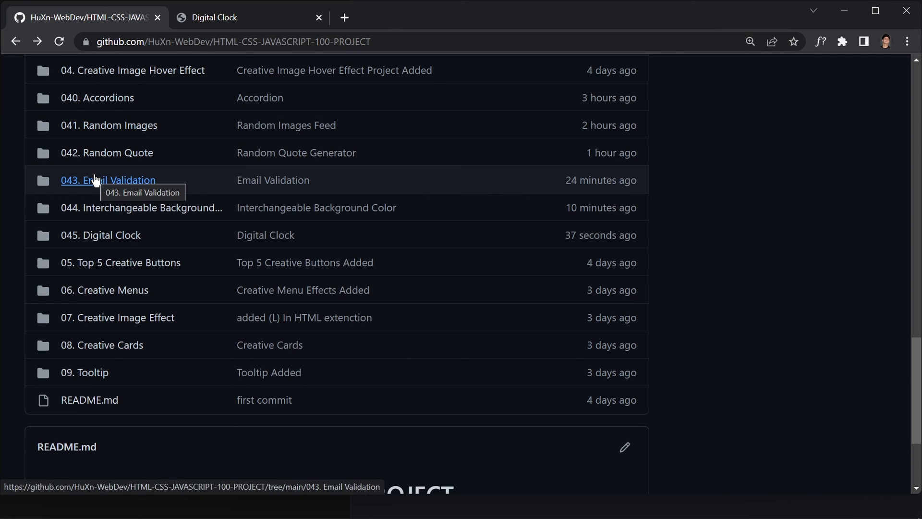